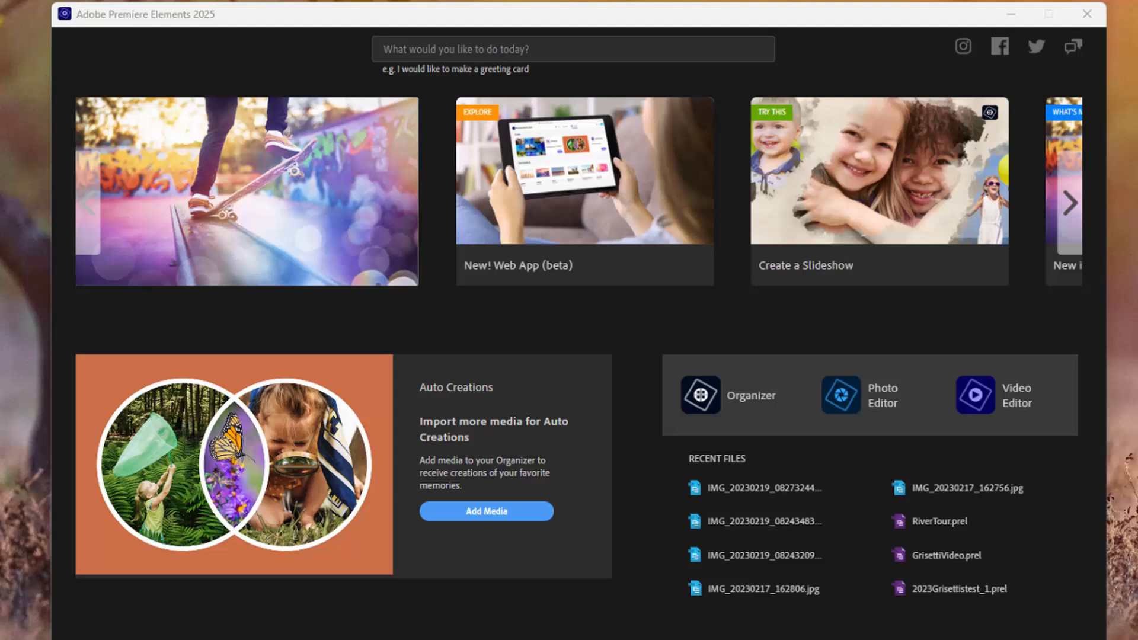
pyautogui.moveTo(690, 455)
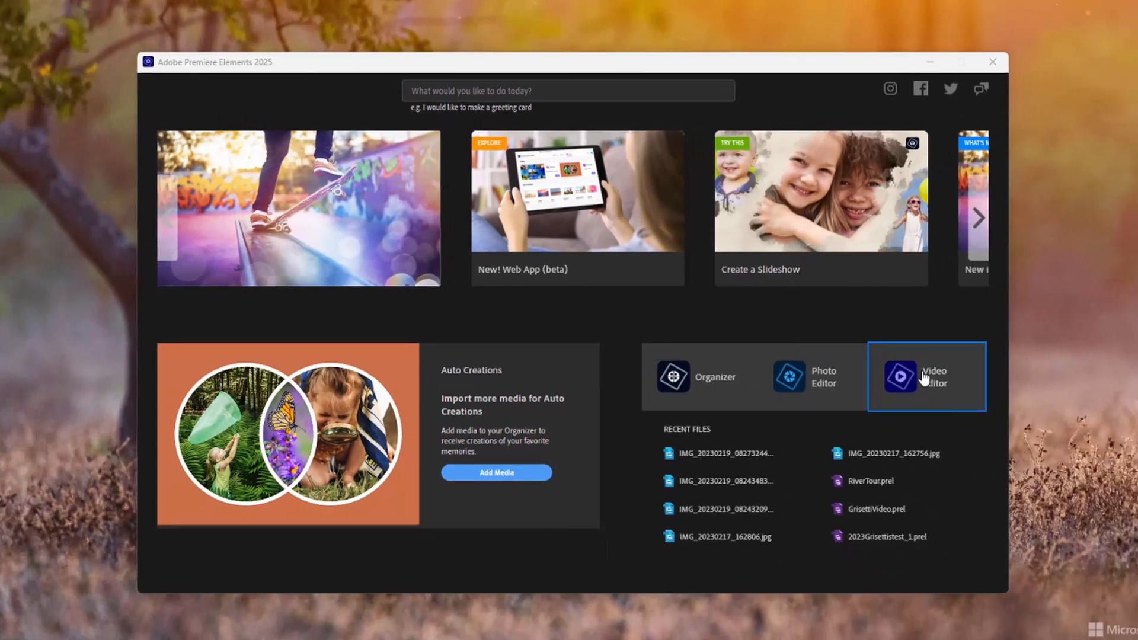
# - Launch the Video Editor from the Home screen with a new, empty Untitled_4 project
pyautogui.click(900, 377)
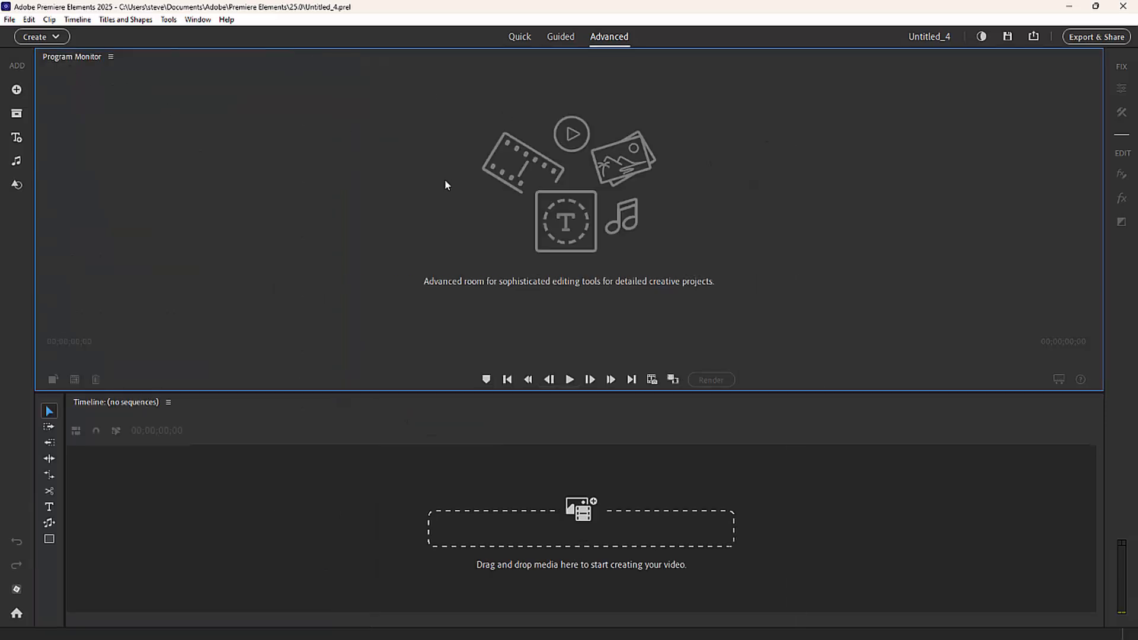
pyautogui.moveTo(375, 157)
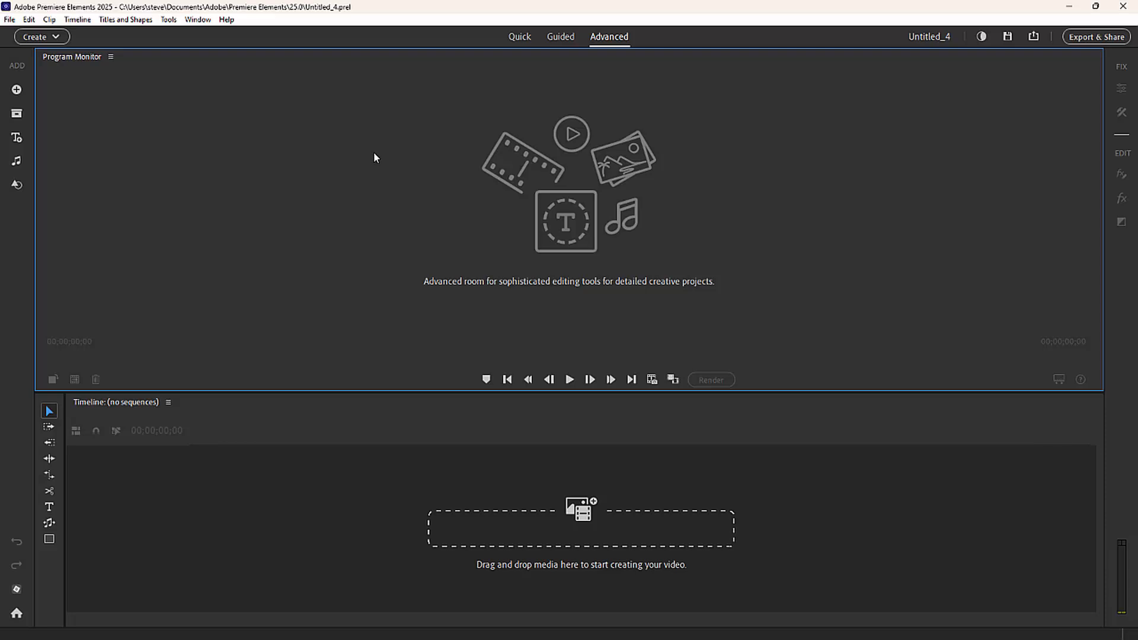
pyautogui.moveTo(301, 126)
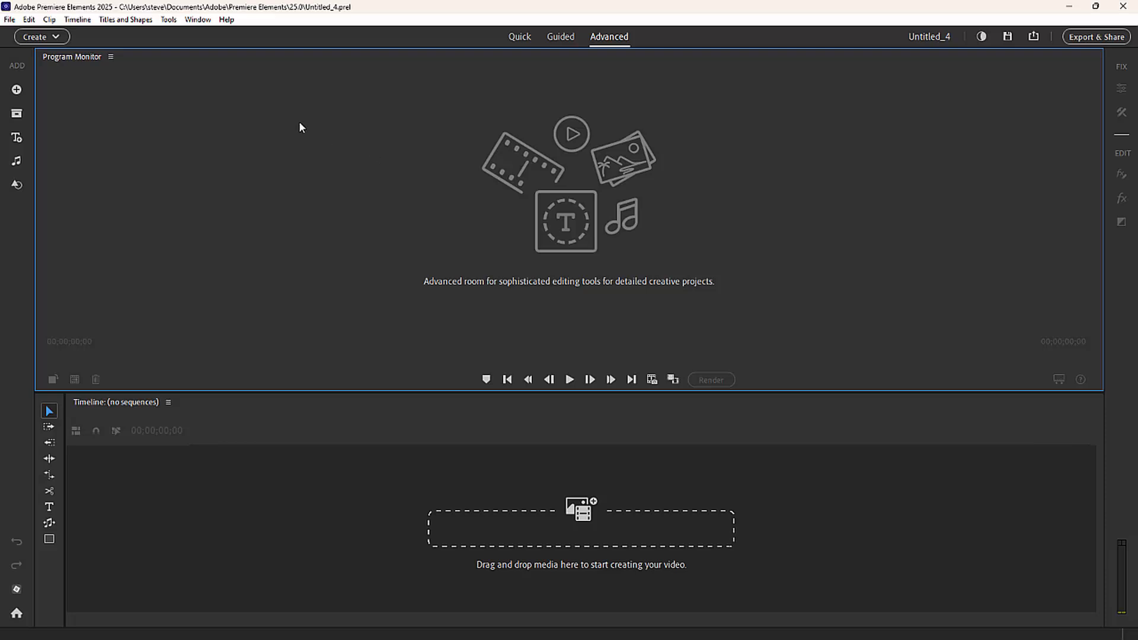
pyautogui.moveTo(216, 107)
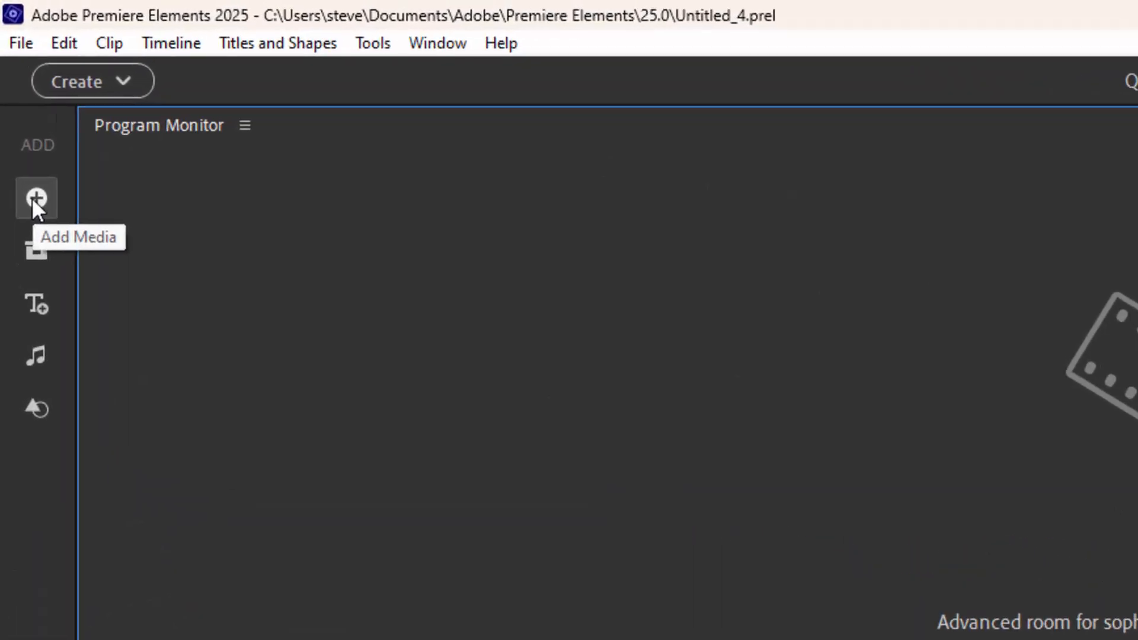
pyautogui.moveTo(35, 250)
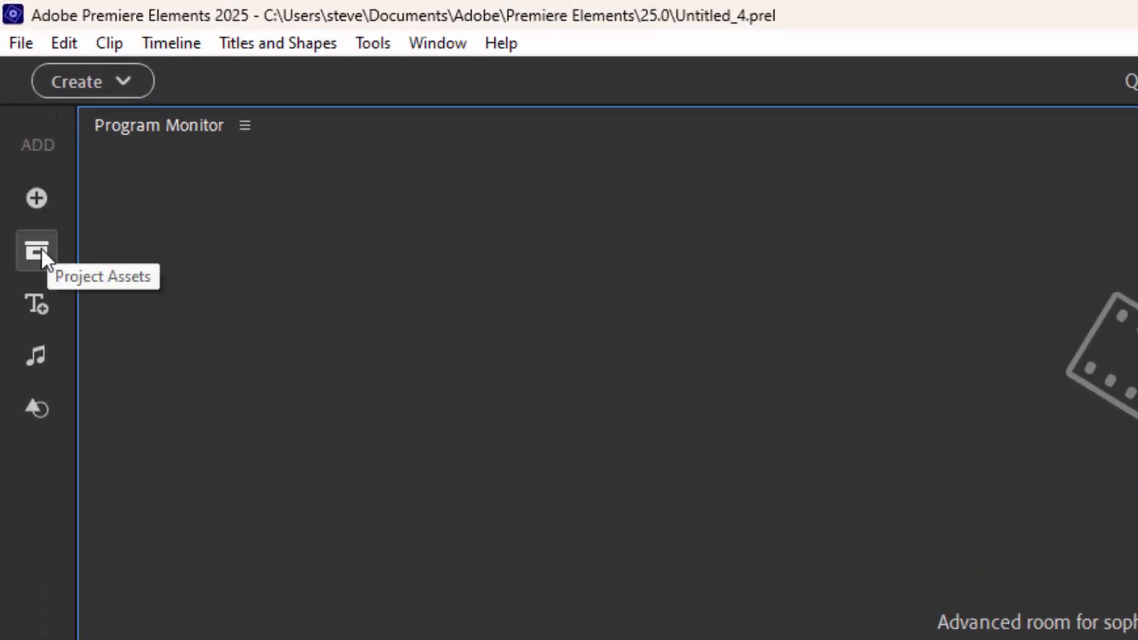
pyautogui.click(35, 249)
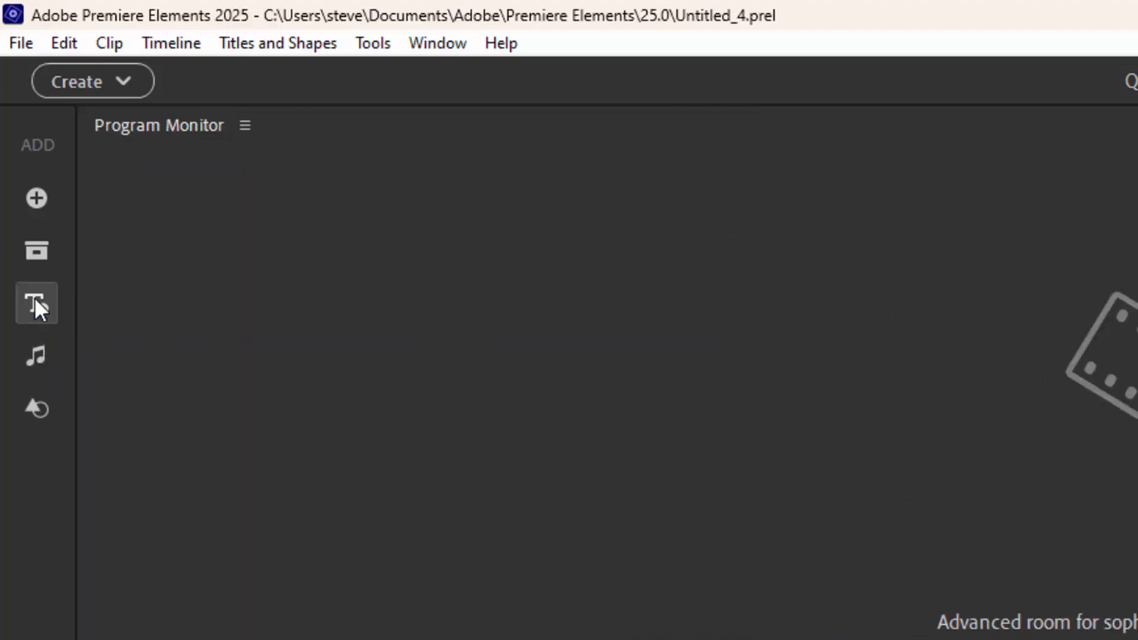
pyautogui.click(36, 302)
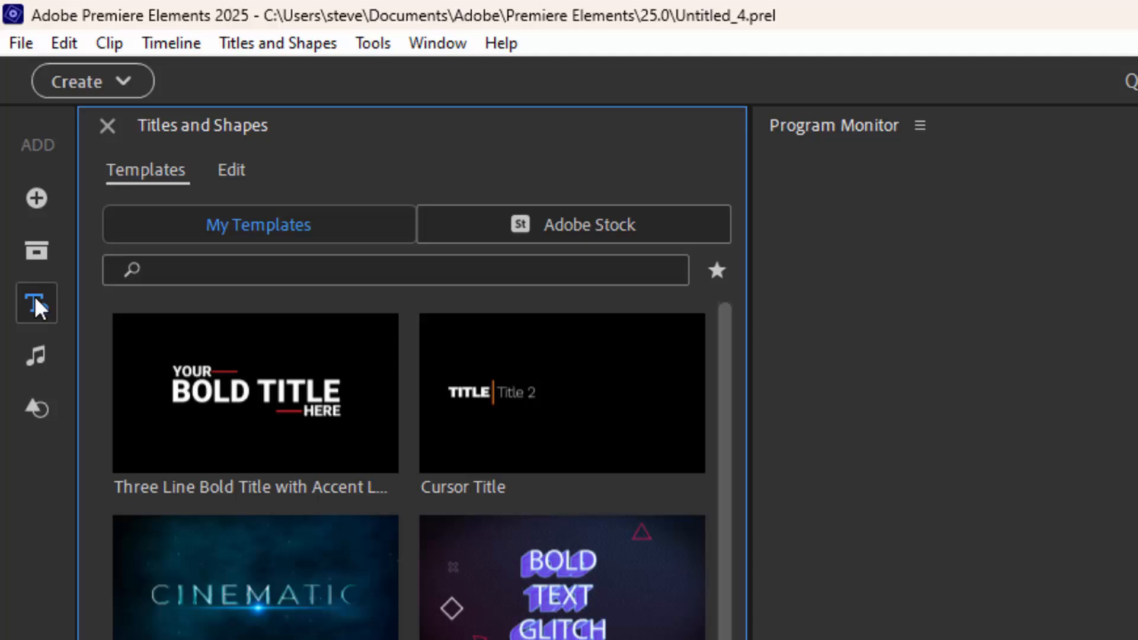
pyautogui.click(35, 355)
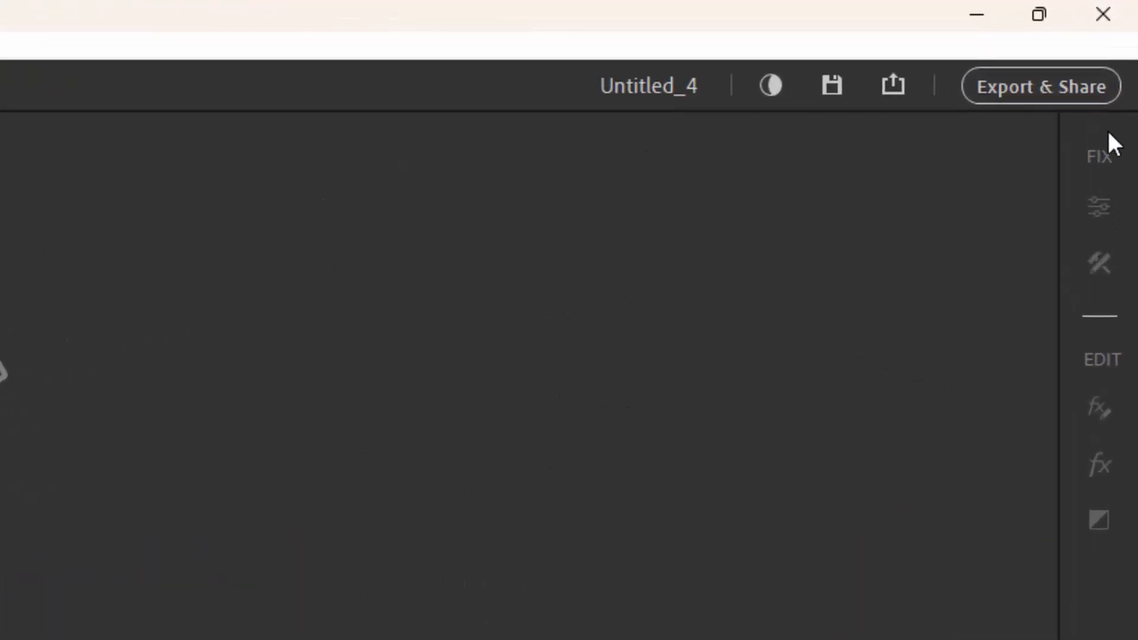
pyautogui.moveTo(1085, 449)
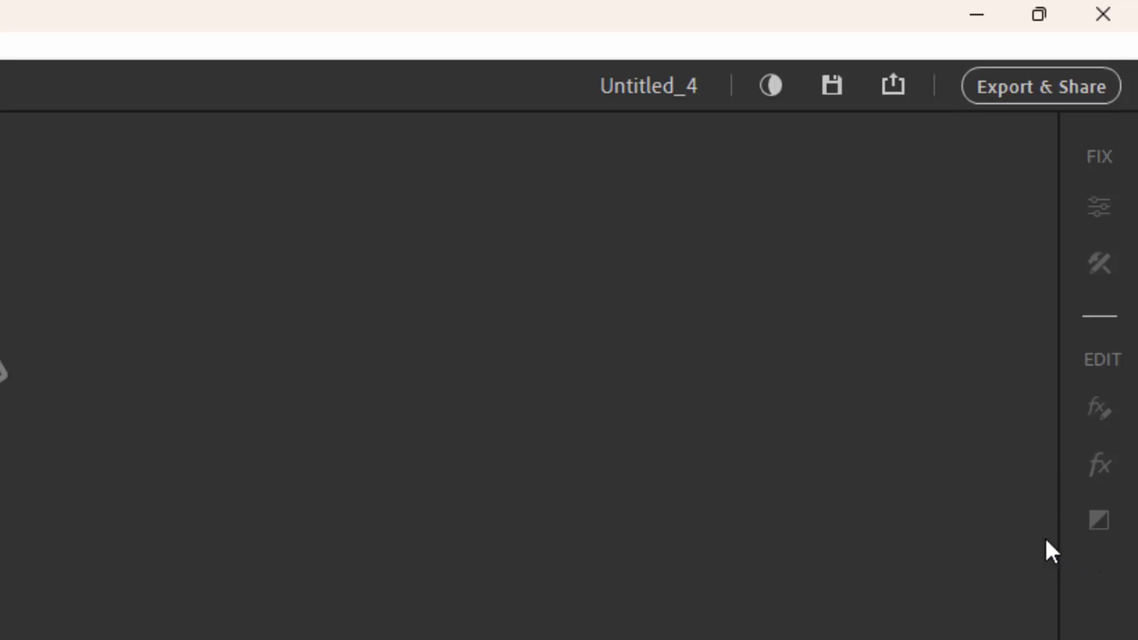
pyautogui.moveTo(958, 498)
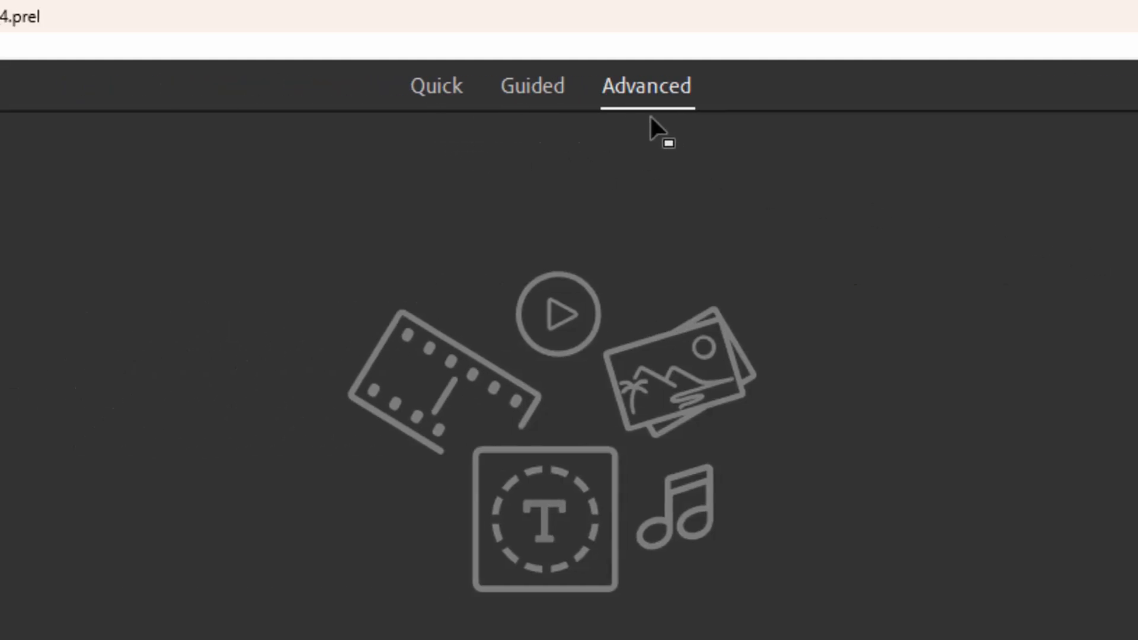
pyautogui.moveTo(637, 136)
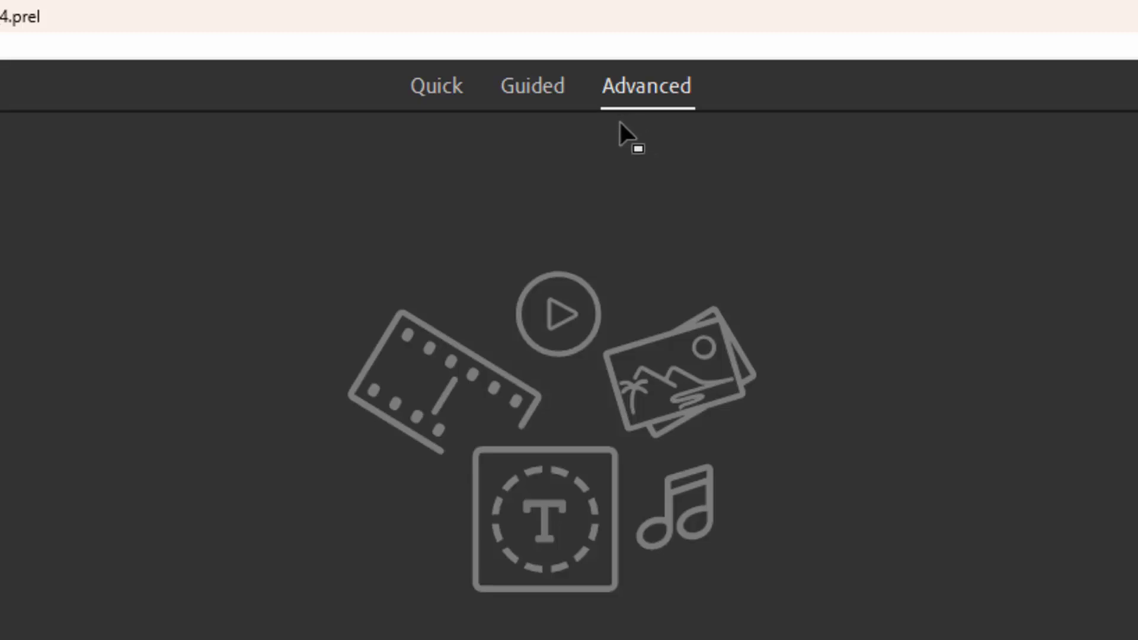
pyautogui.moveTo(620, 140)
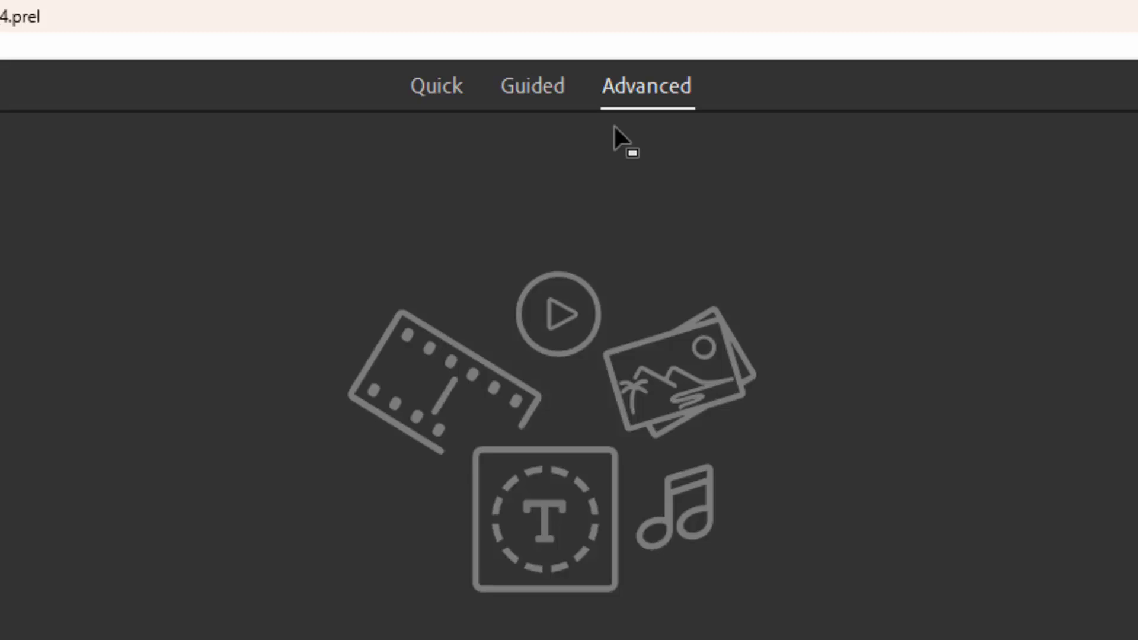
pyautogui.moveTo(508, 124)
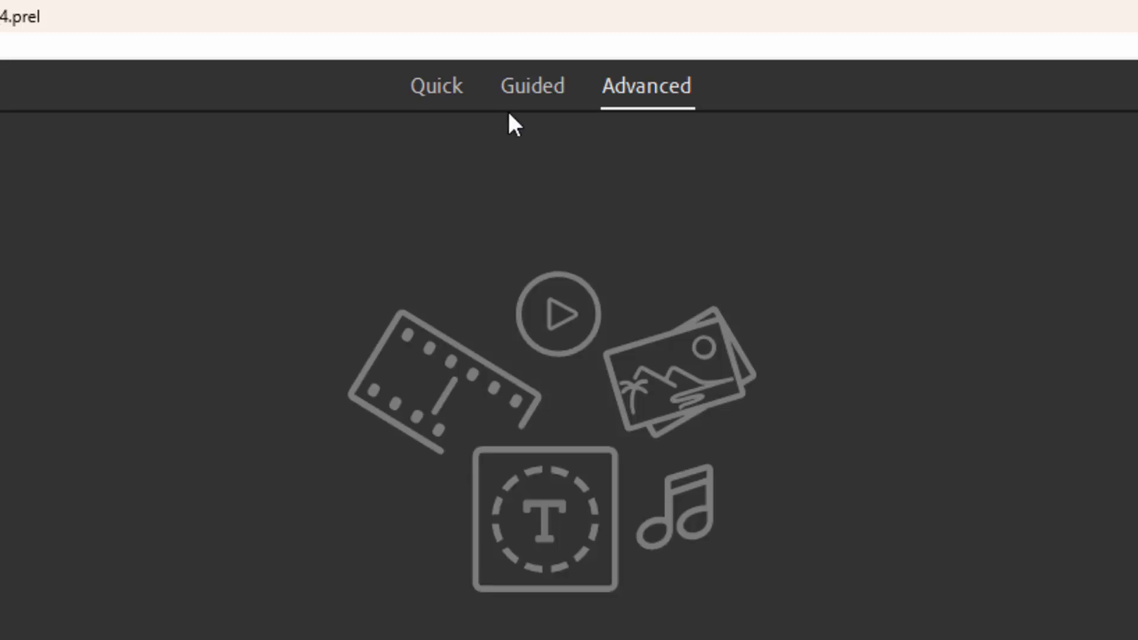
pyautogui.moveTo(476, 112)
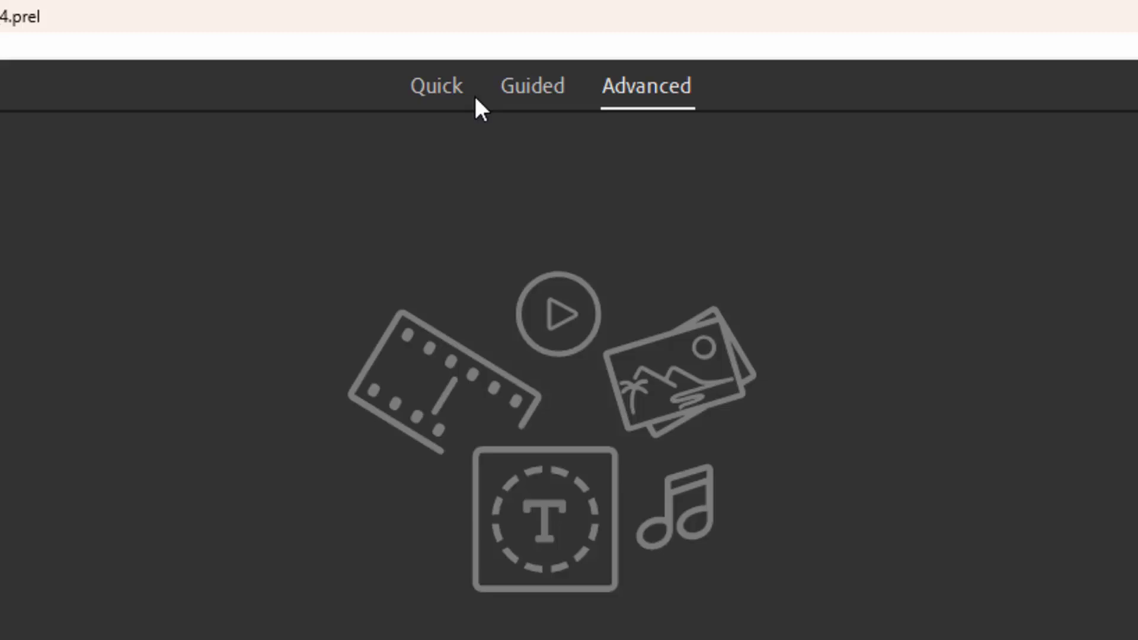
pyautogui.moveTo(574, 76)
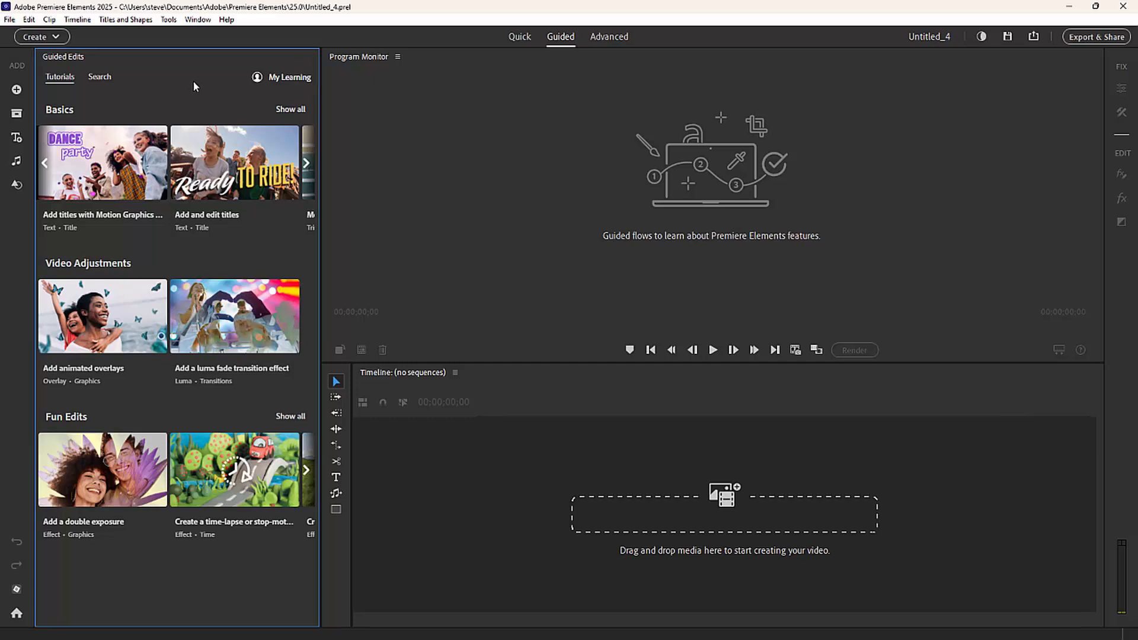
pyautogui.moveTo(180, 93)
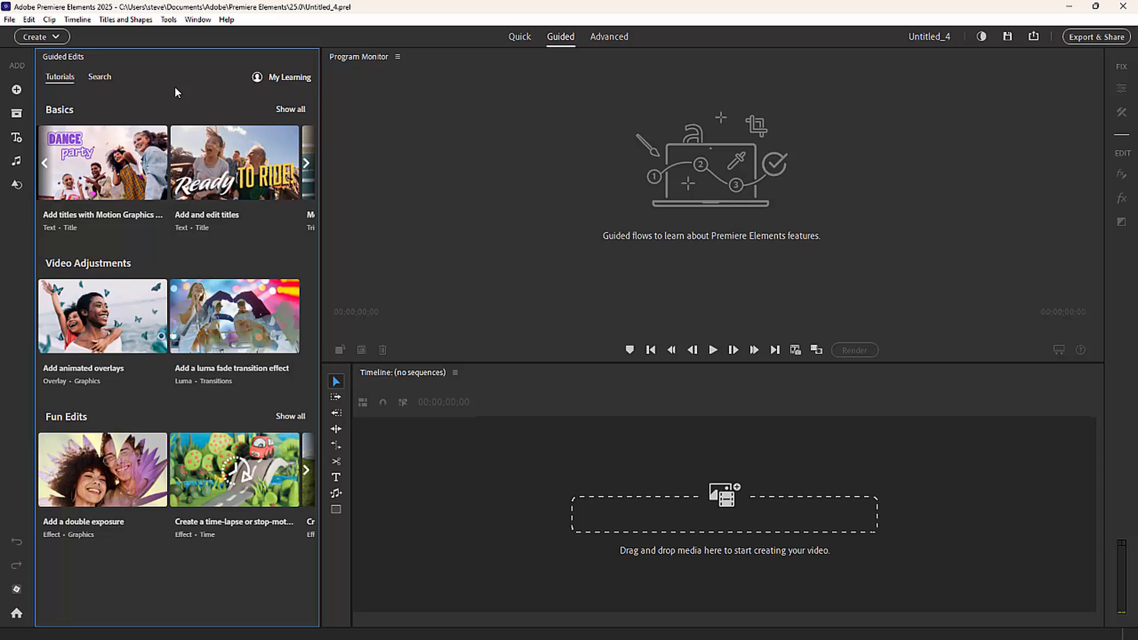
pyautogui.moveTo(294, 88)
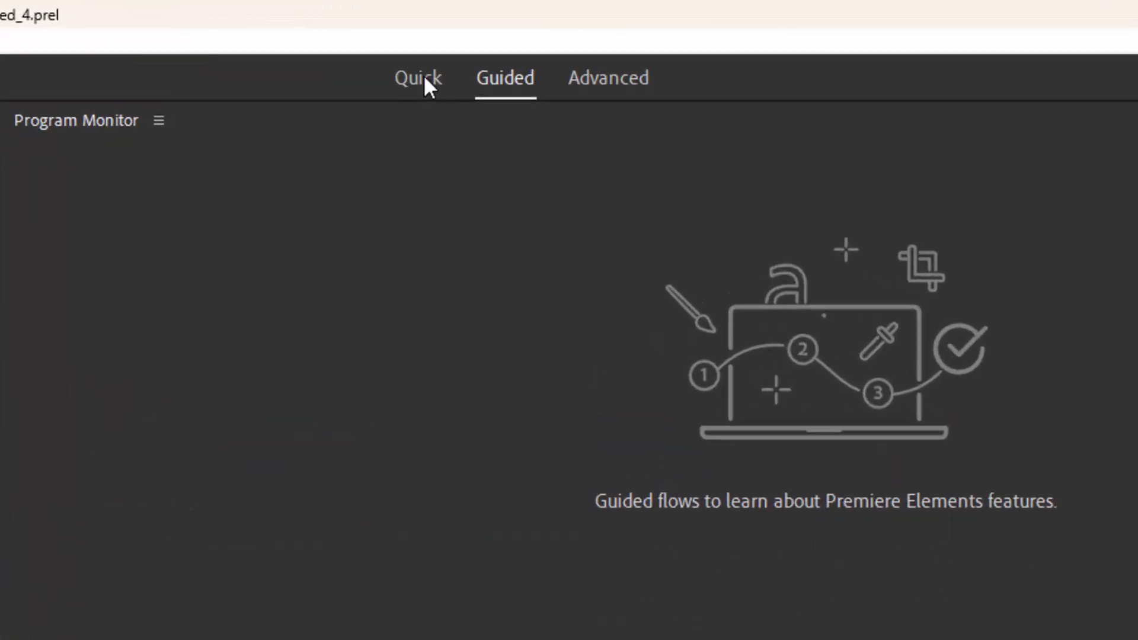
# - Switch from Advanced mode to the Quick editing workspace with its empty Sceneline
pyautogui.click(420, 78)
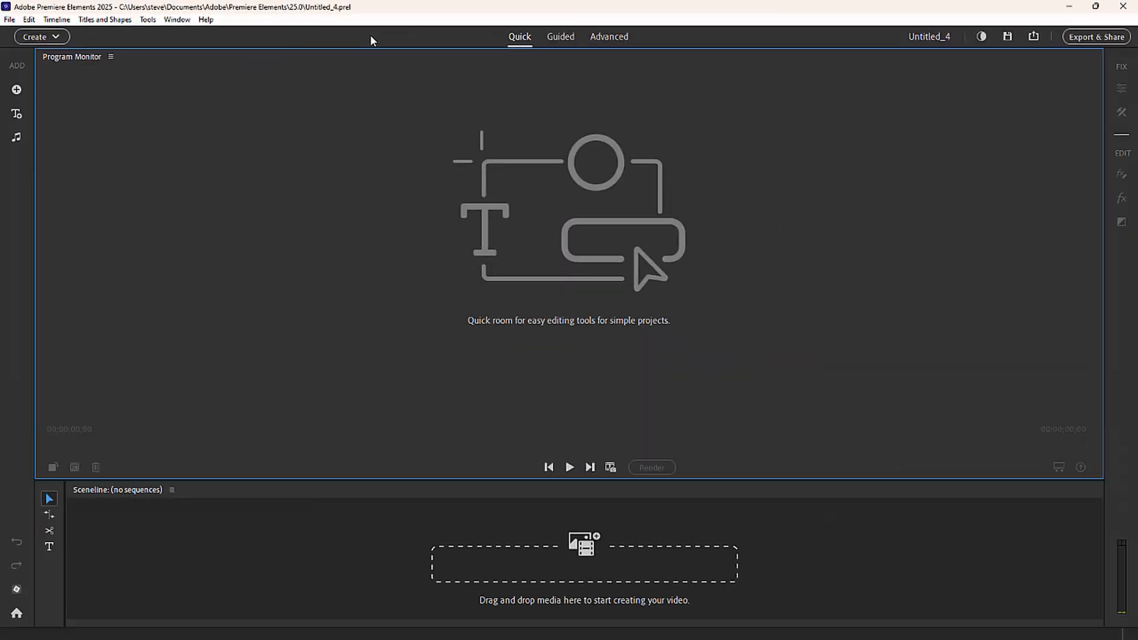
pyautogui.moveTo(112, 85)
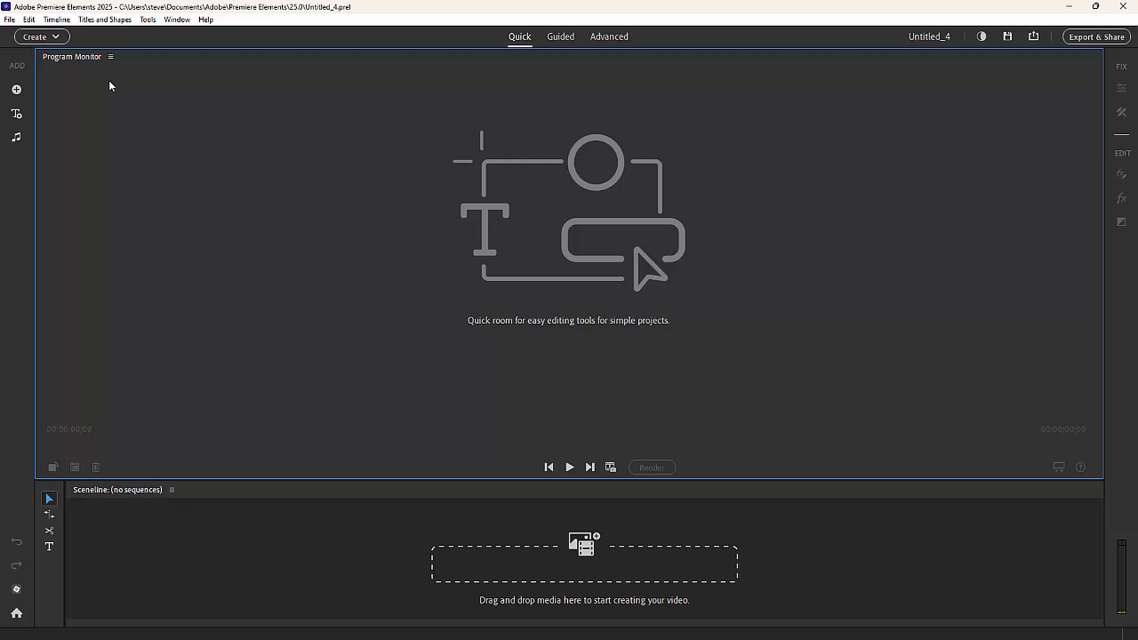
pyautogui.moveTo(52, 90)
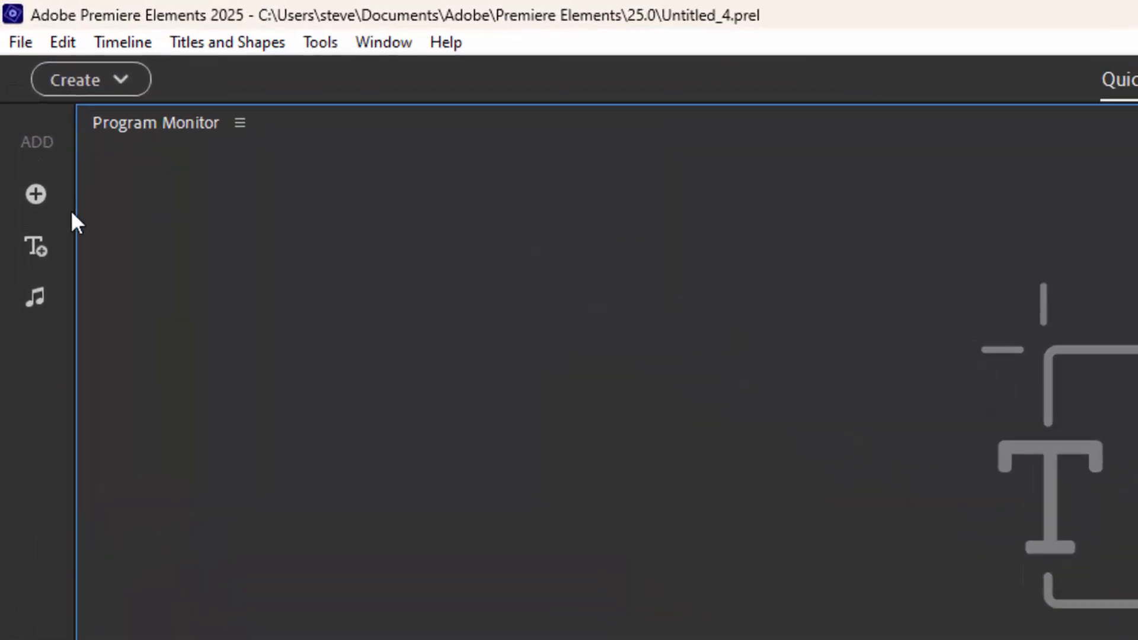
pyautogui.moveTo(33, 195)
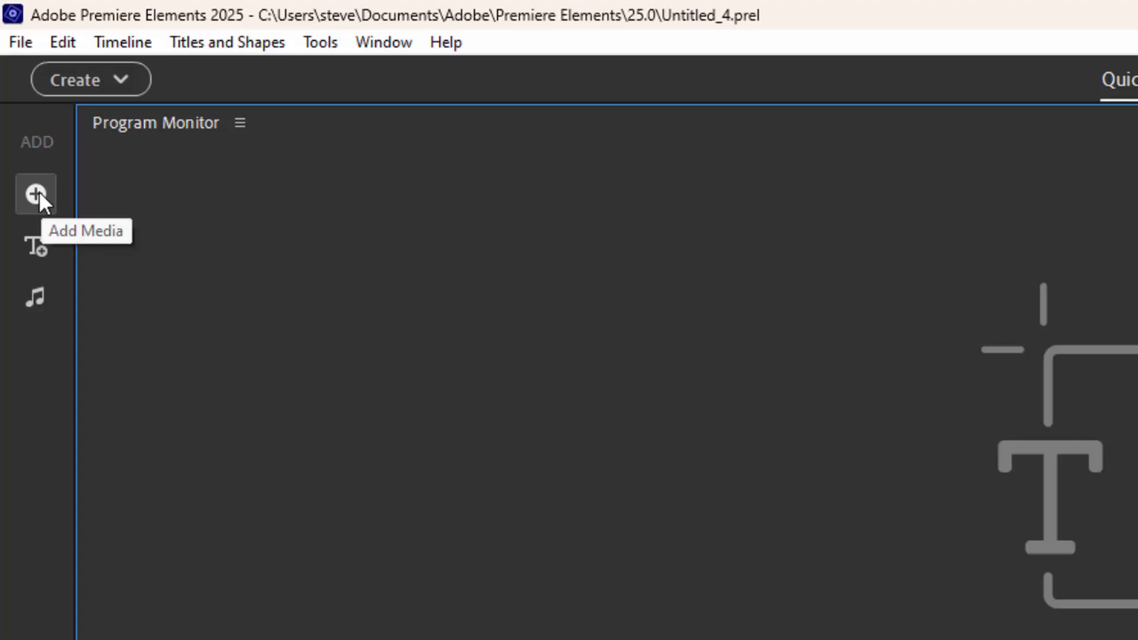
# - Import FlyingAces.mp4 from the hard drive via Add Media and move the playhead to about 2:50
pyautogui.click(33, 194)
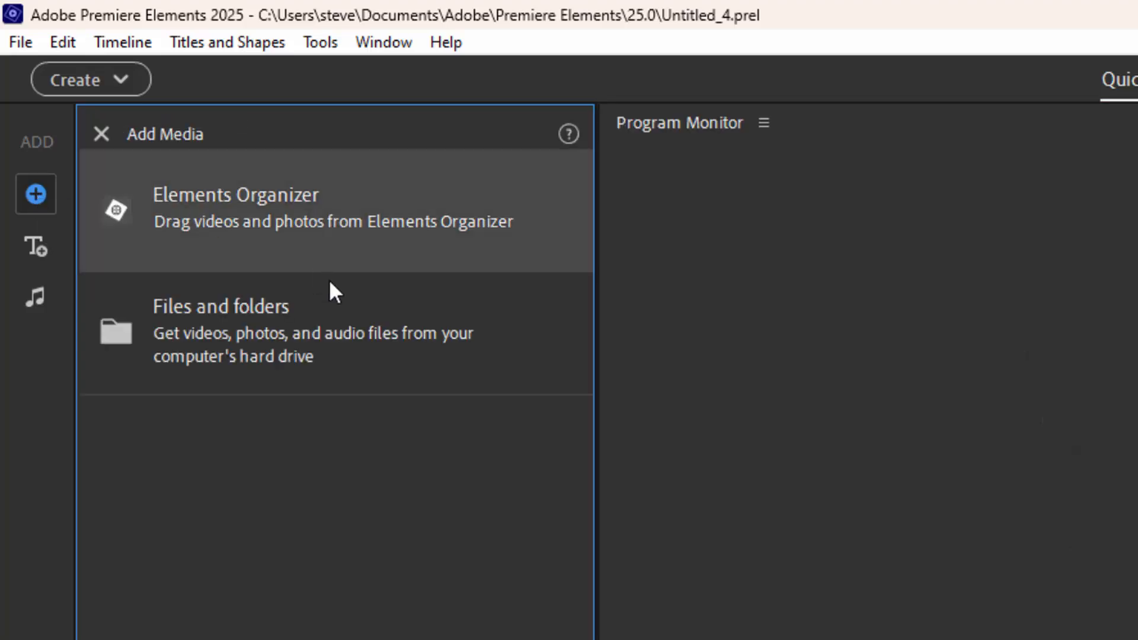
pyautogui.click(220, 307)
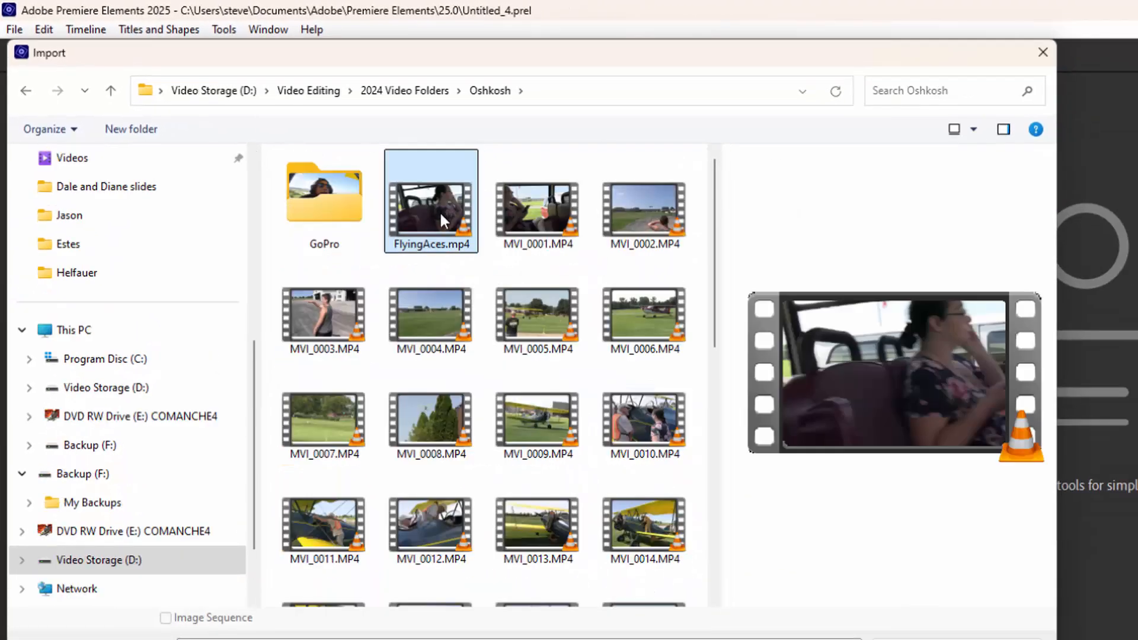
pyautogui.click(537, 418)
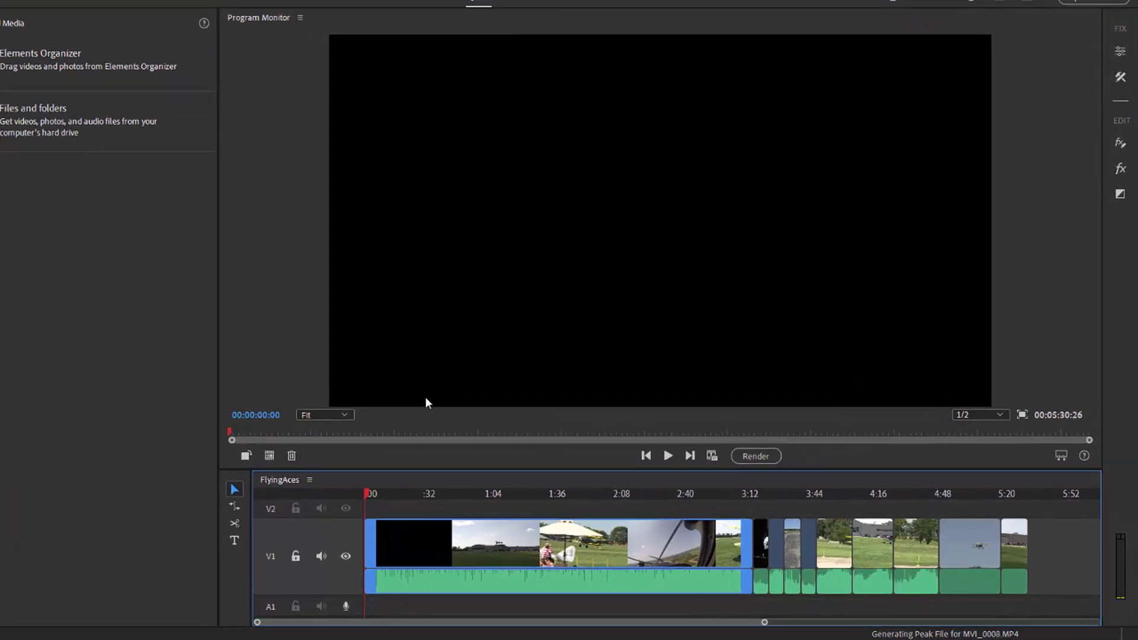
pyautogui.click(705, 494)
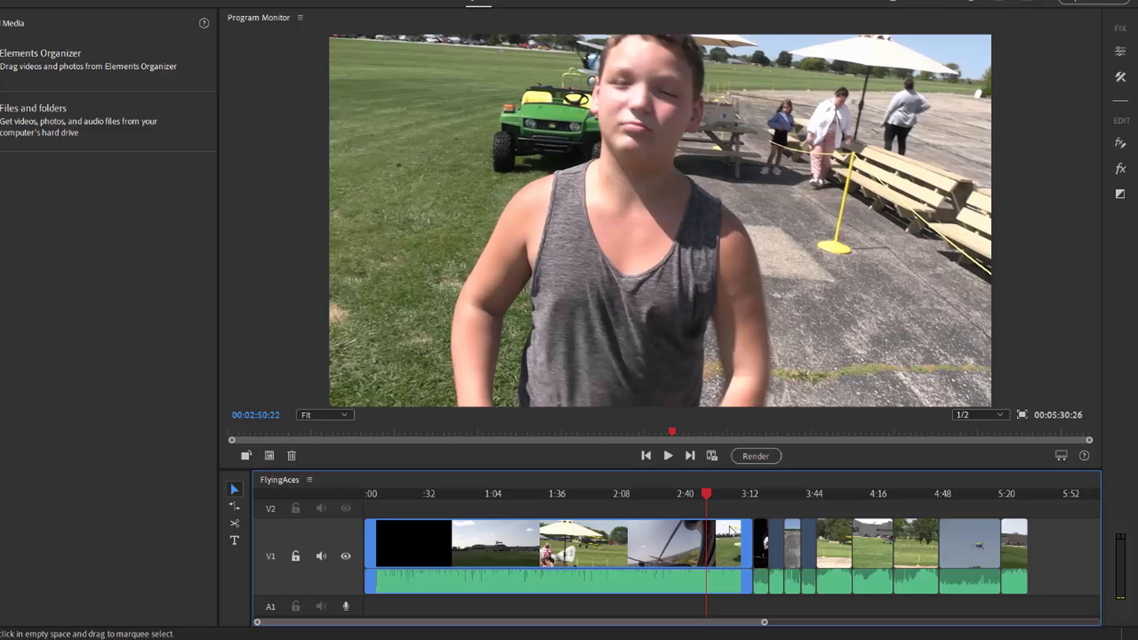
pyautogui.moveTo(1051, 510)
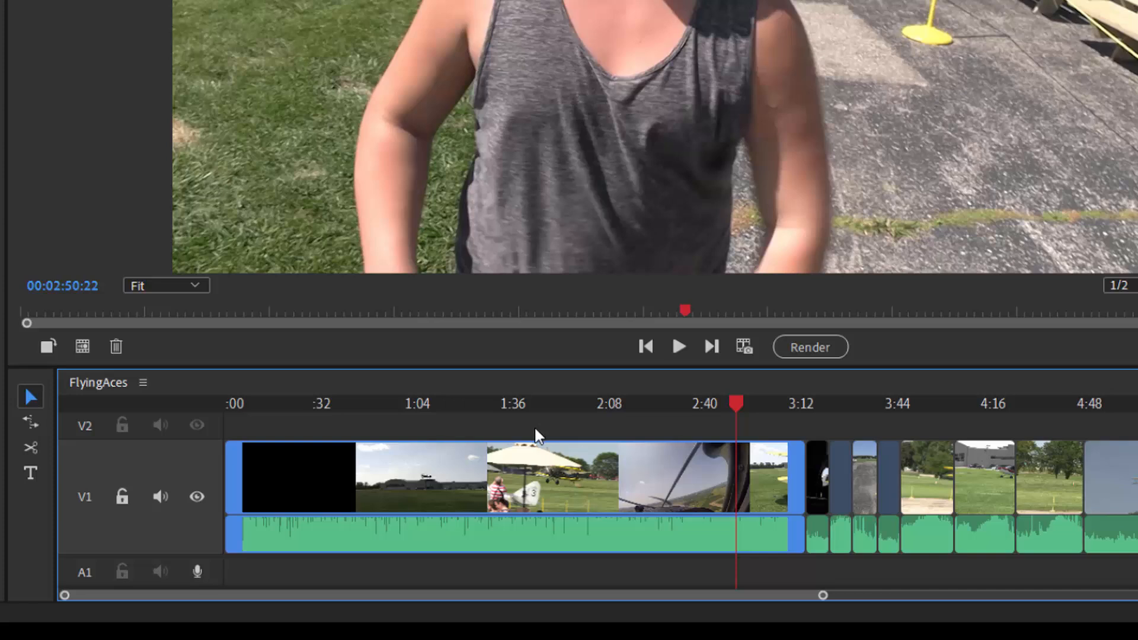
pyautogui.moveTo(419, 545)
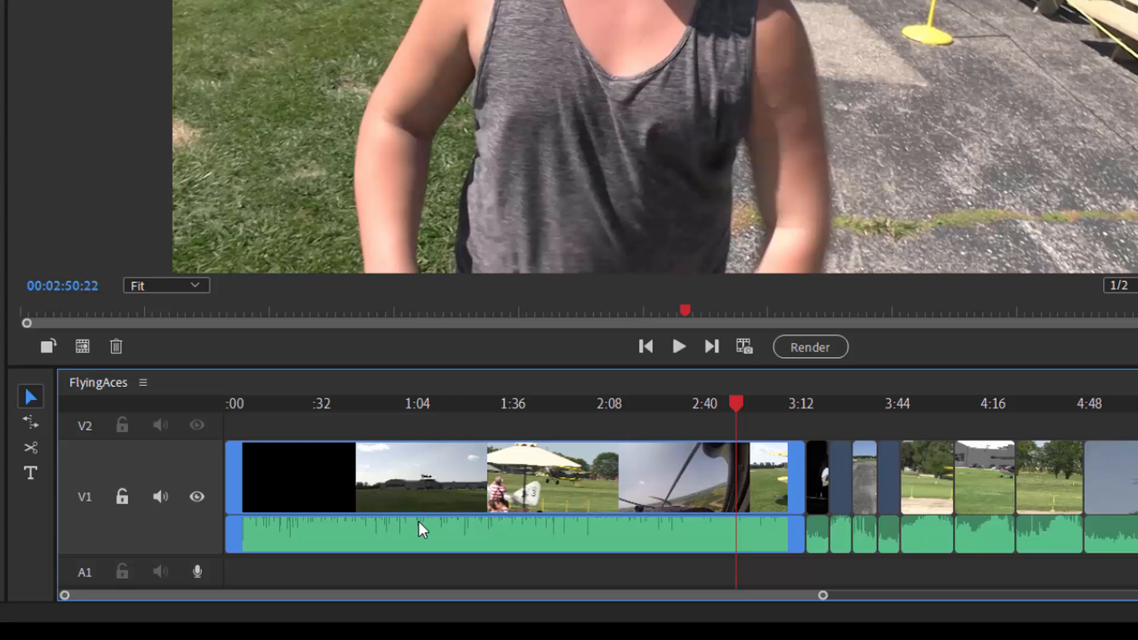
pyautogui.moveTo(590, 542)
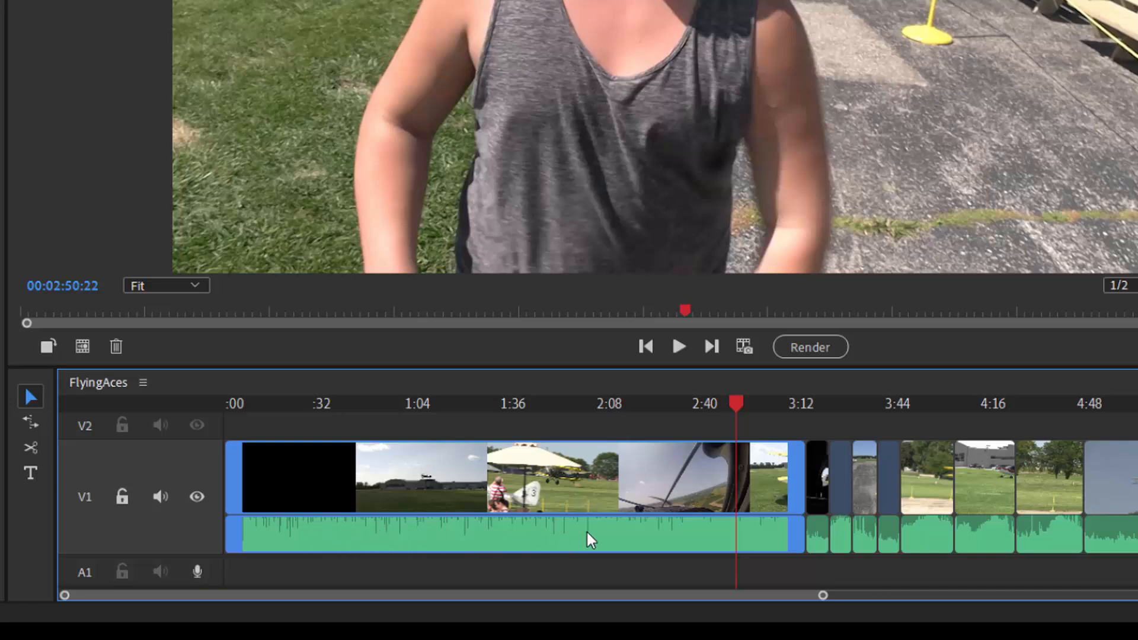
pyautogui.moveTo(233, 586)
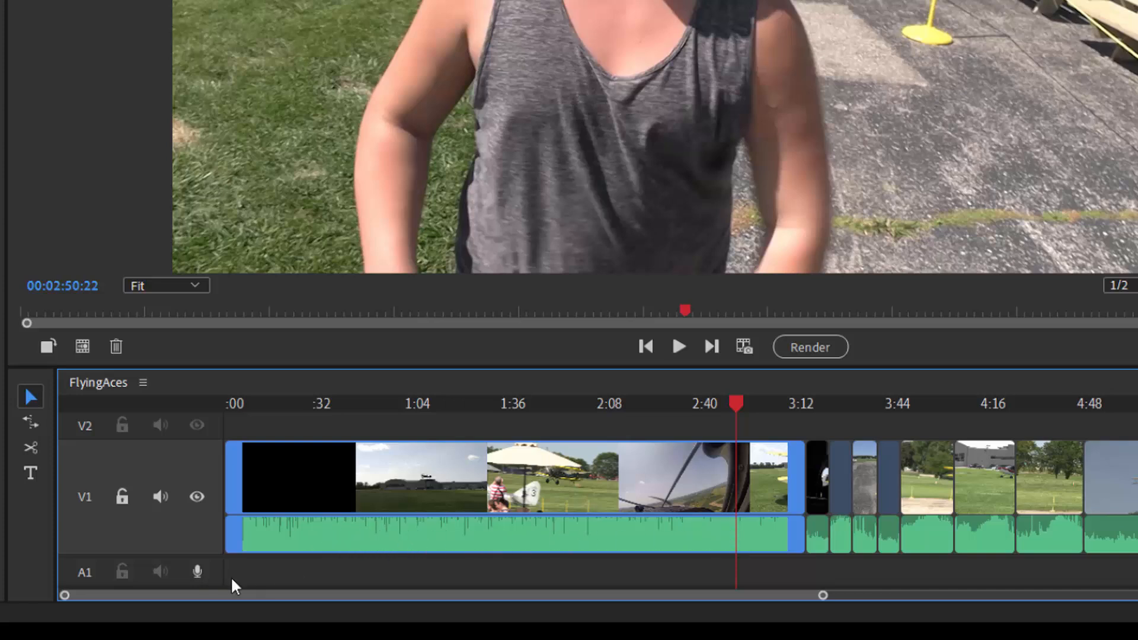
pyautogui.moveTo(279, 582)
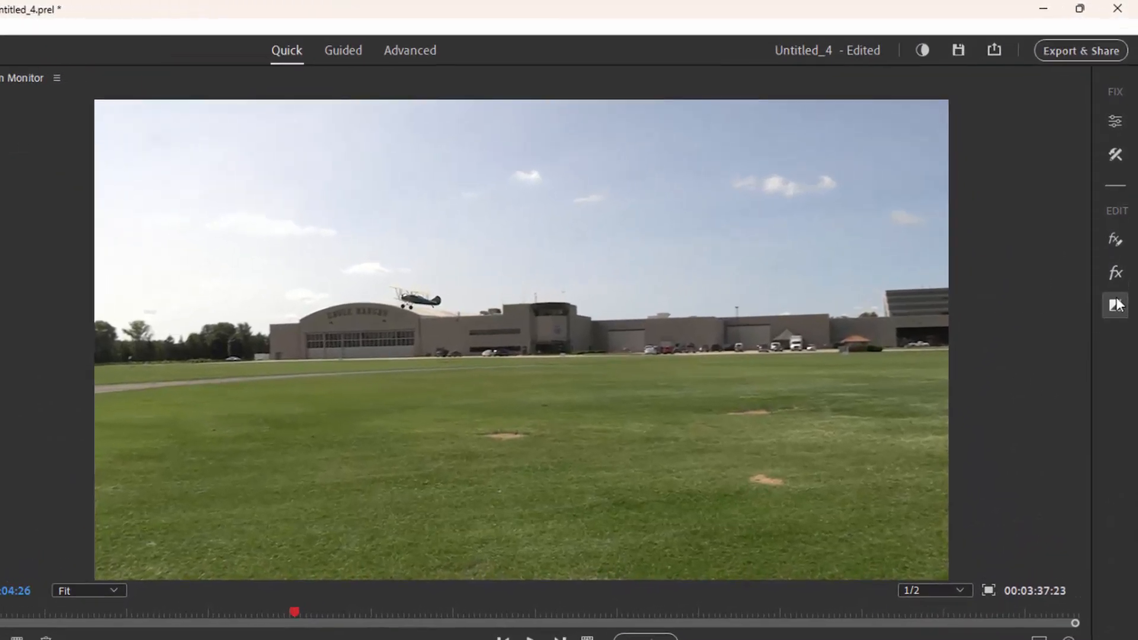
# - Browse Transitions, Effects and Effect Controls, ending on the Tools list (Freeze Frame, Smart Trim, Time Remapping)
pyautogui.click(1115, 306)
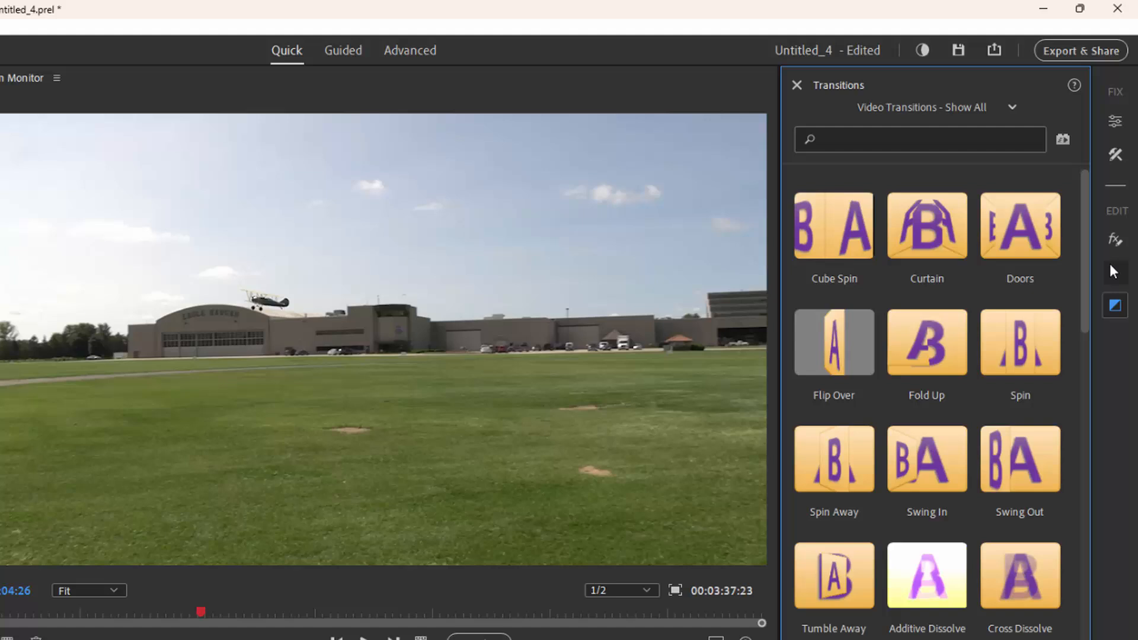
pyautogui.click(1115, 241)
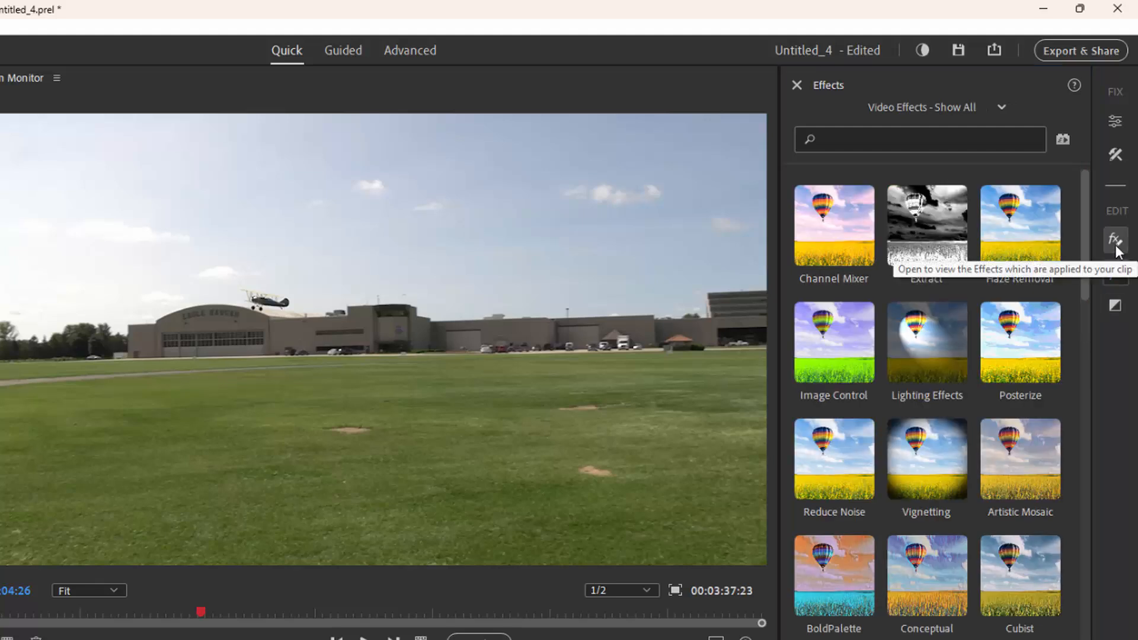
pyautogui.click(1114, 239)
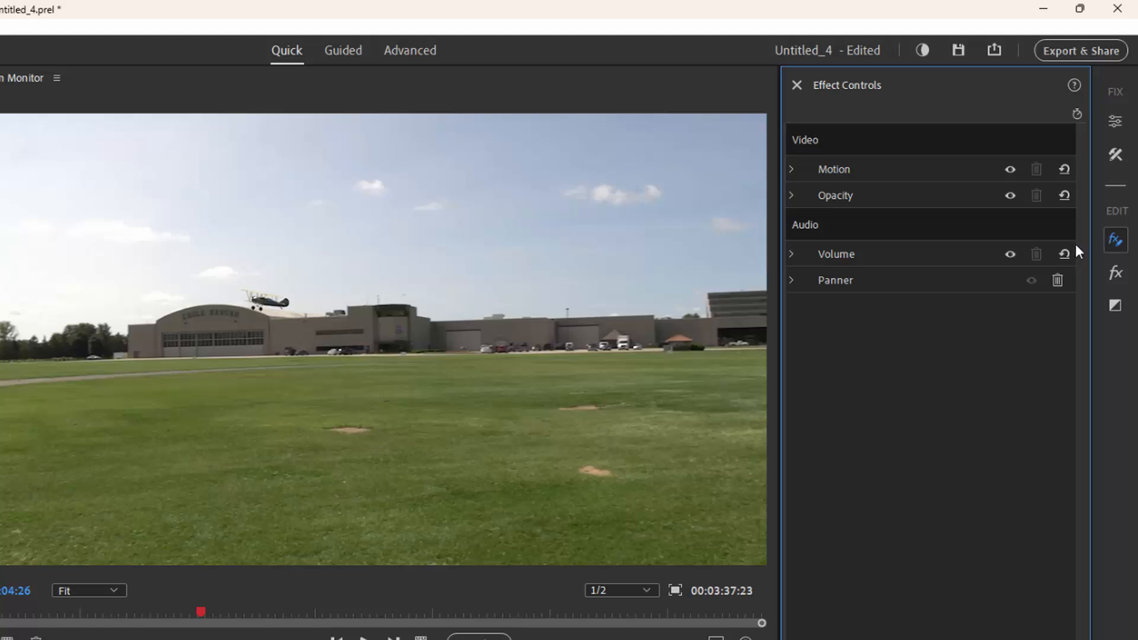
pyautogui.click(1117, 154)
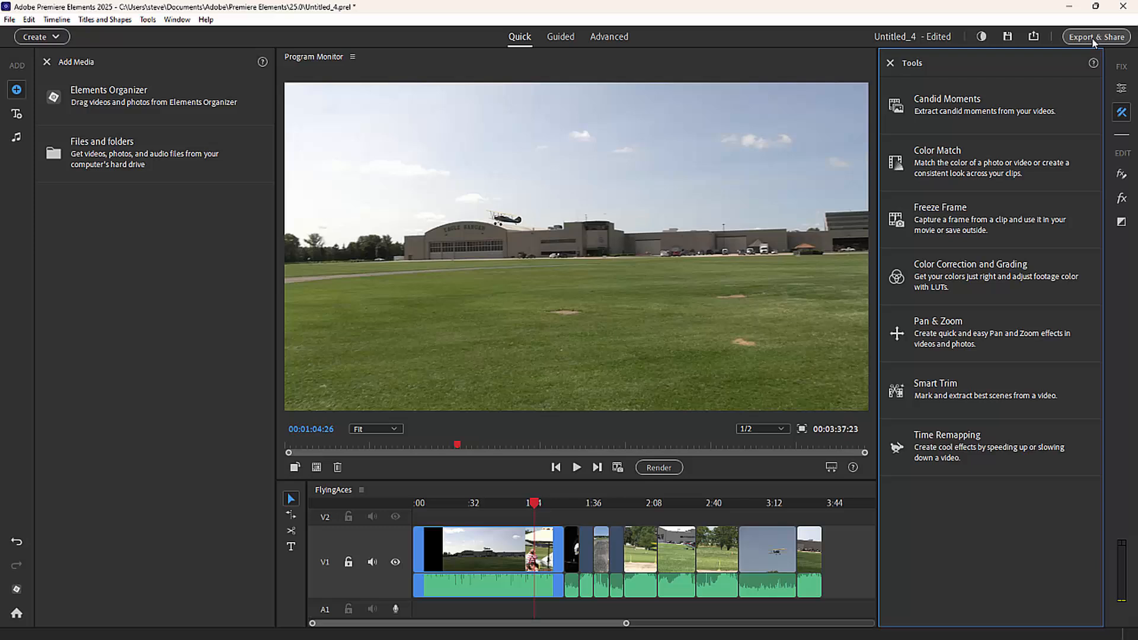
pyautogui.click(1095, 37)
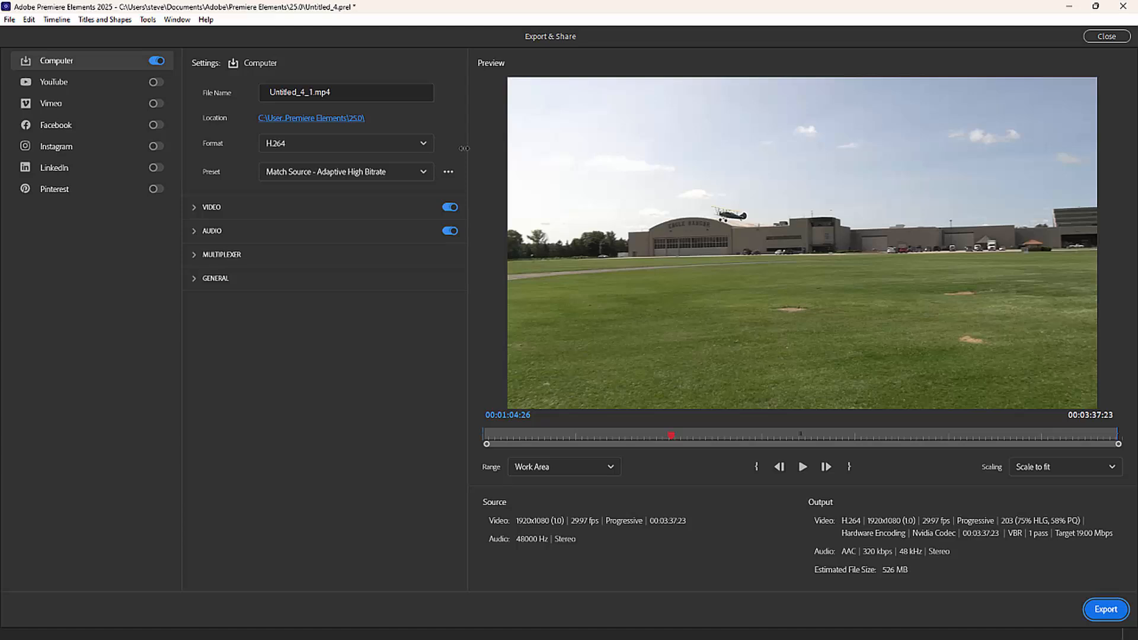
pyautogui.click(1107, 36)
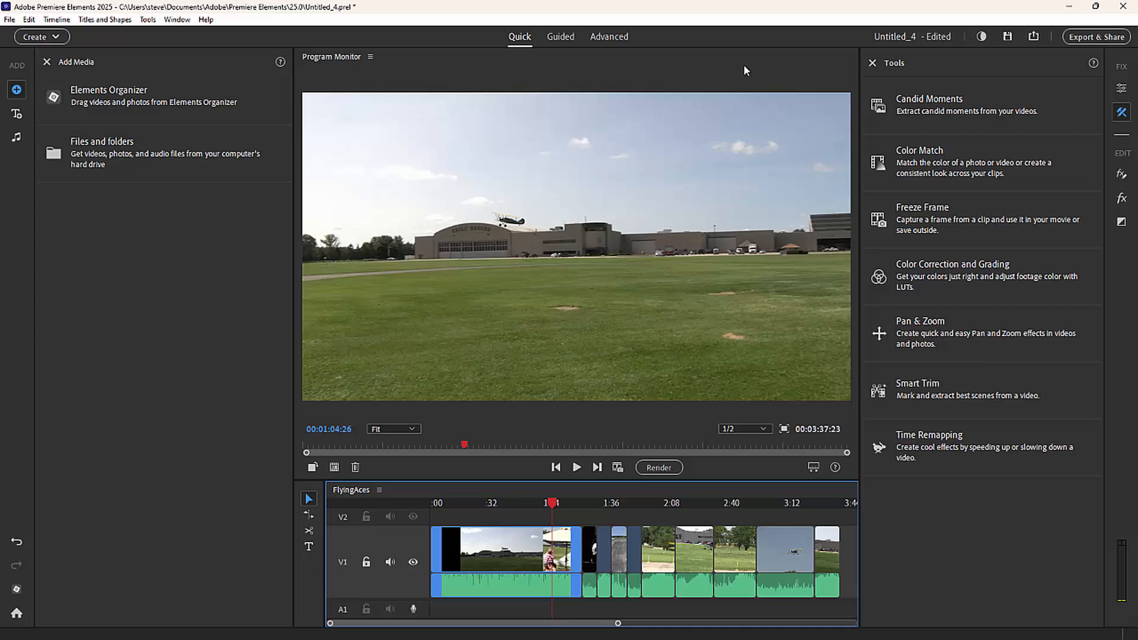
# - Hide the Tools and Add Media panels so the Program Monitor and FlyingAces timeline fill the workspace
pyautogui.click(870, 62)
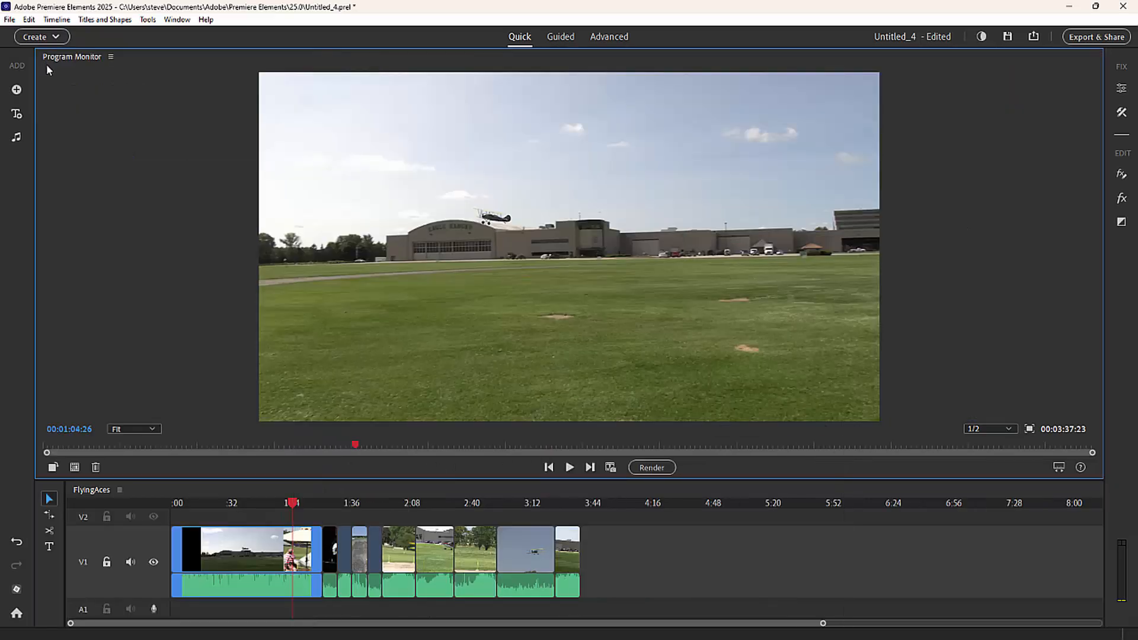
pyautogui.moveTo(1118, 123)
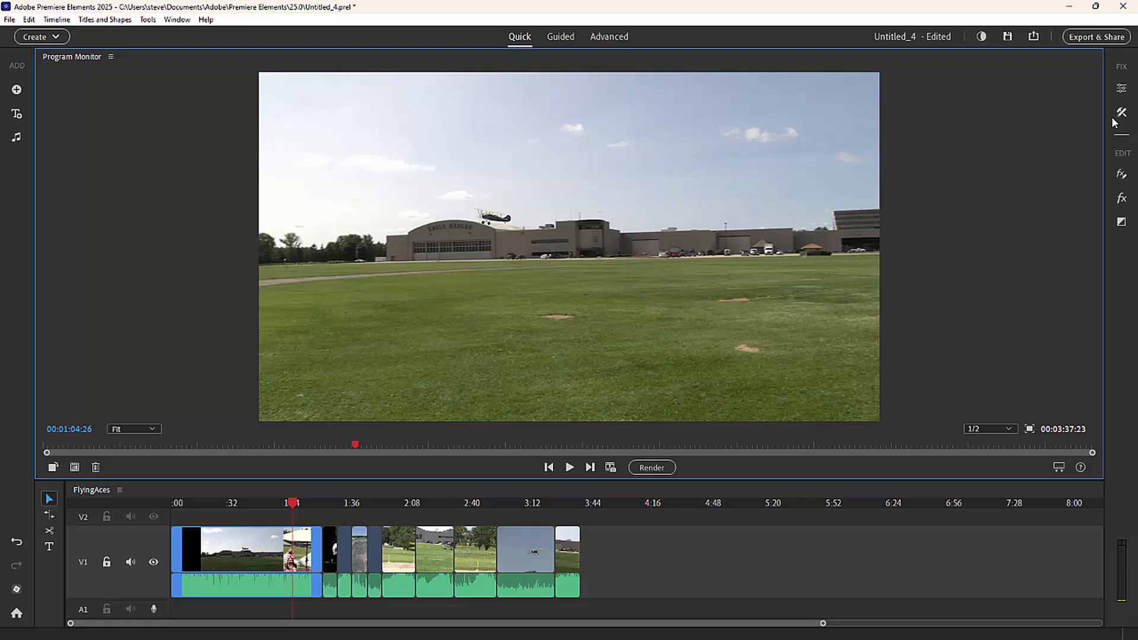
pyautogui.moveTo(1105, 203)
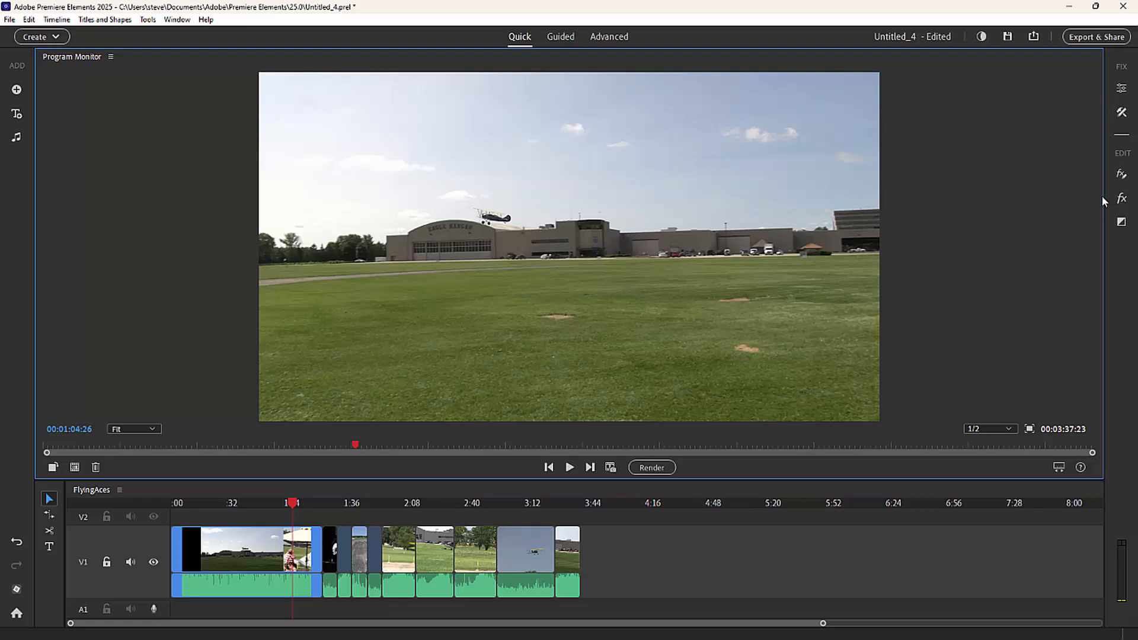
pyautogui.moveTo(1088, 198)
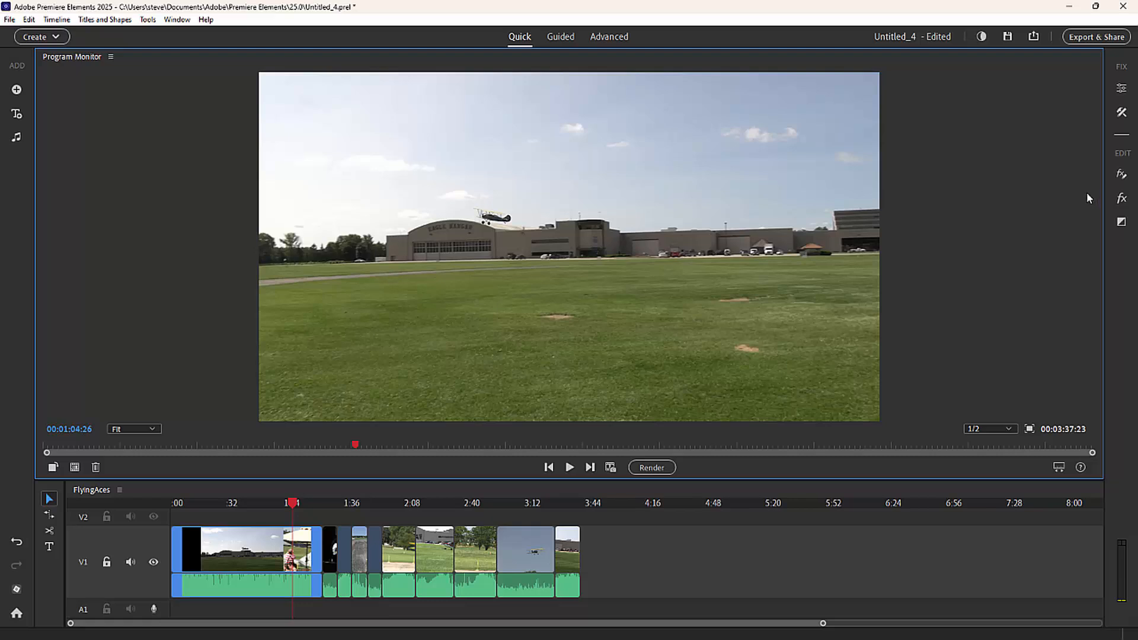
pyautogui.moveTo(1081, 196)
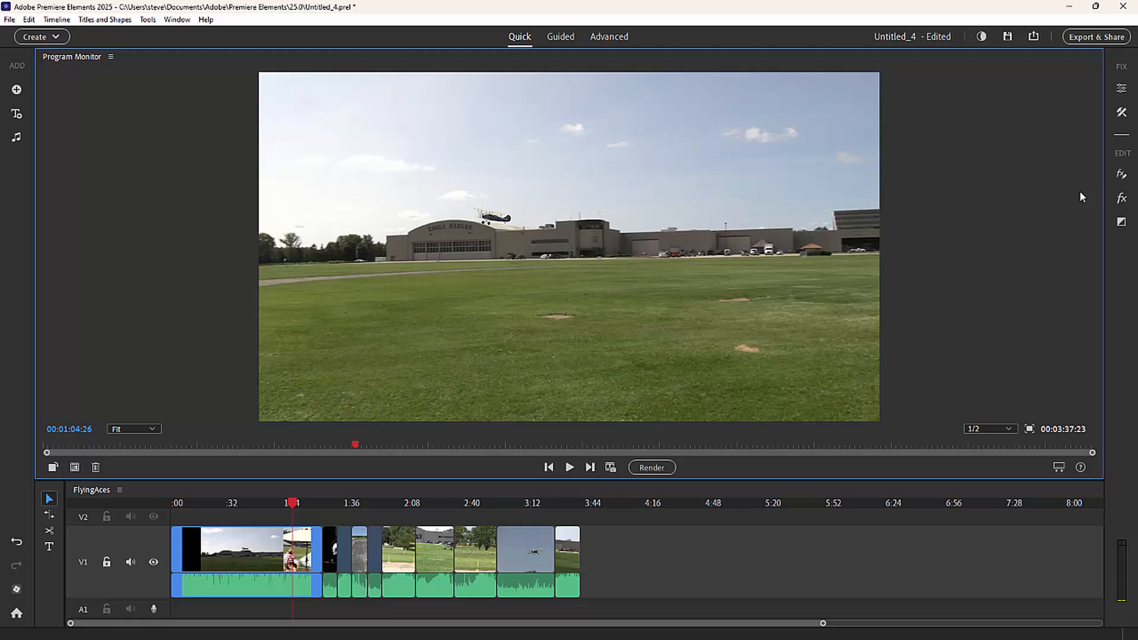
pyautogui.moveTo(1078, 196)
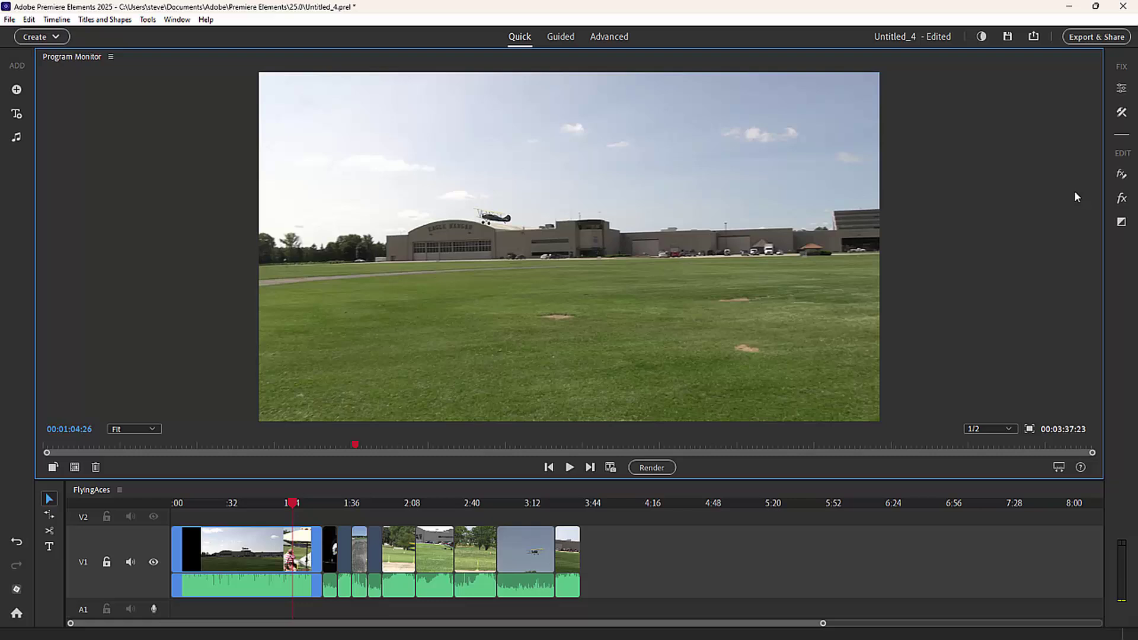
pyautogui.moveTo(1067, 195)
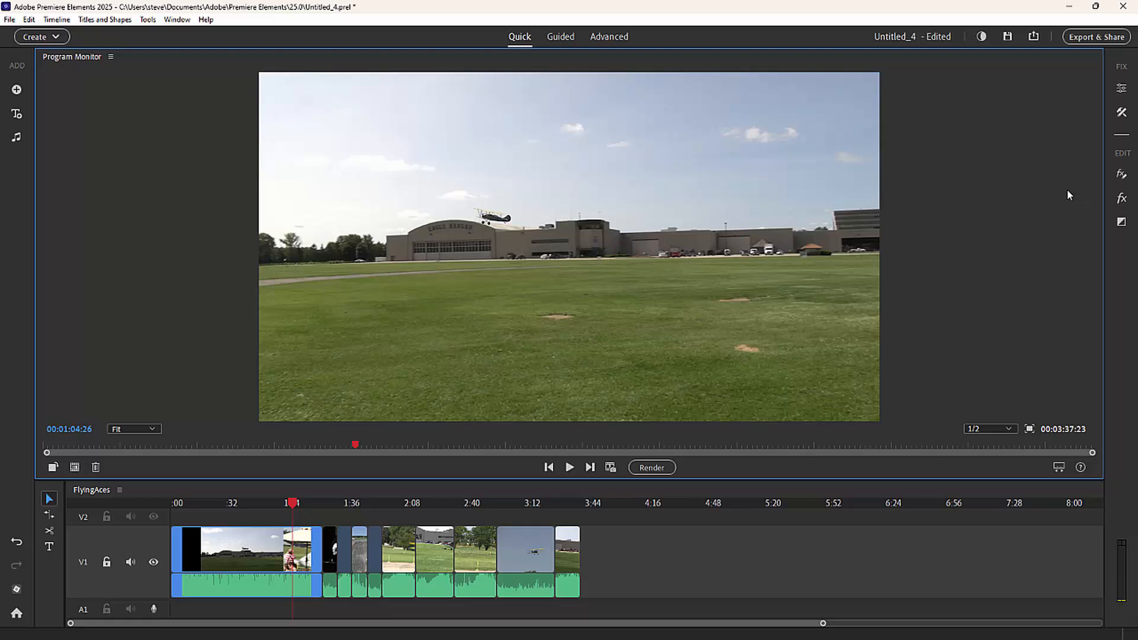
pyautogui.moveTo(1061, 193)
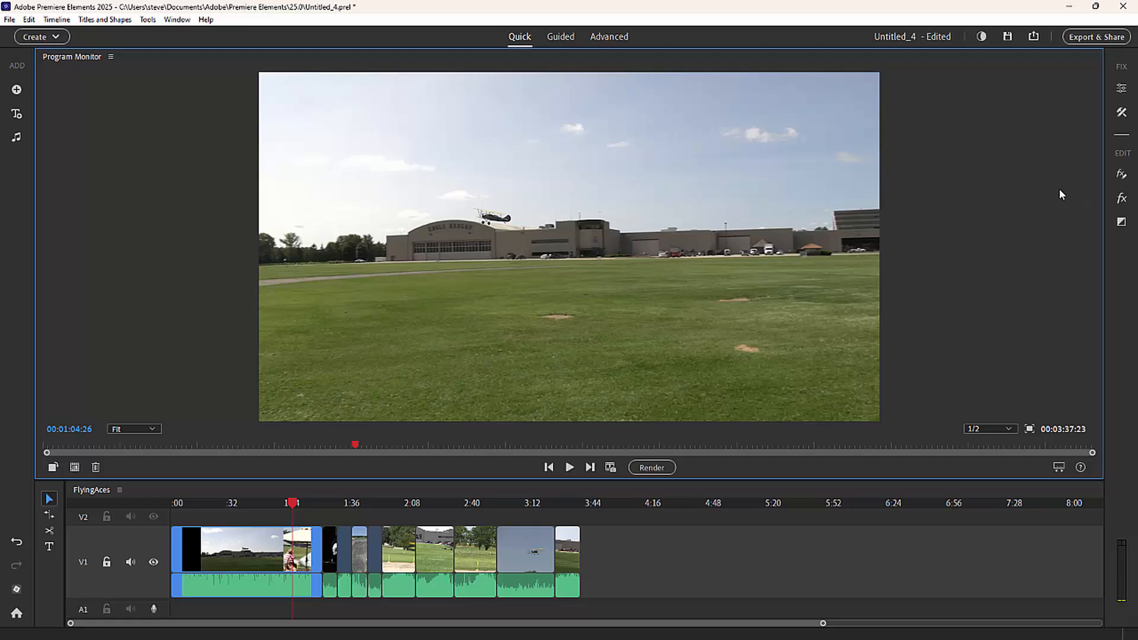
pyautogui.moveTo(1009, 207)
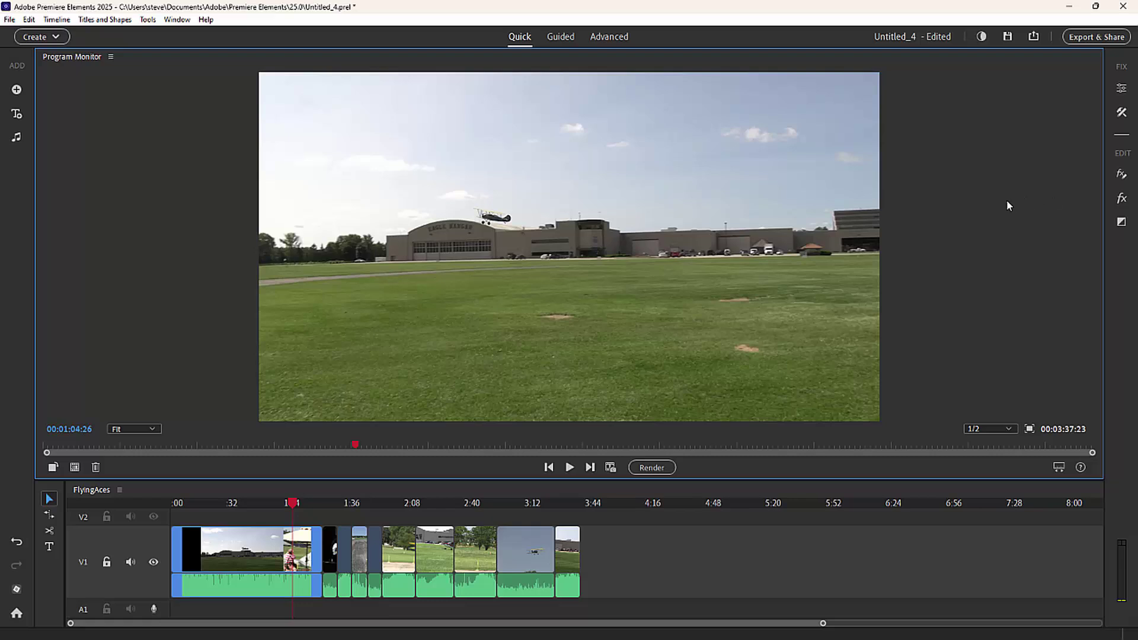
pyautogui.moveTo(1002, 207)
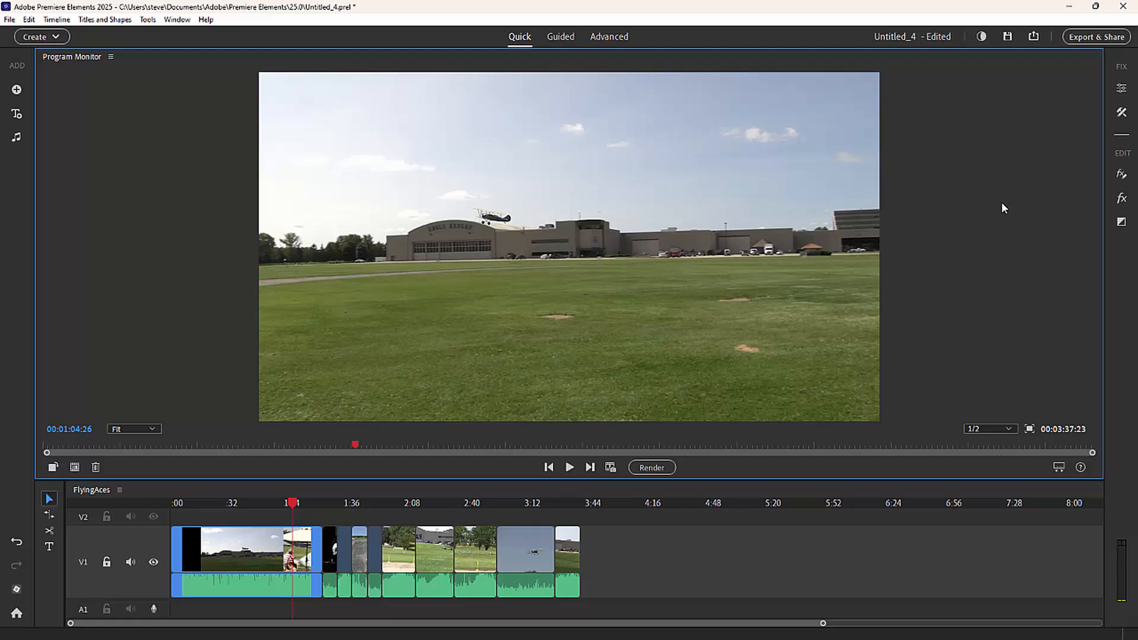
pyautogui.moveTo(992, 211)
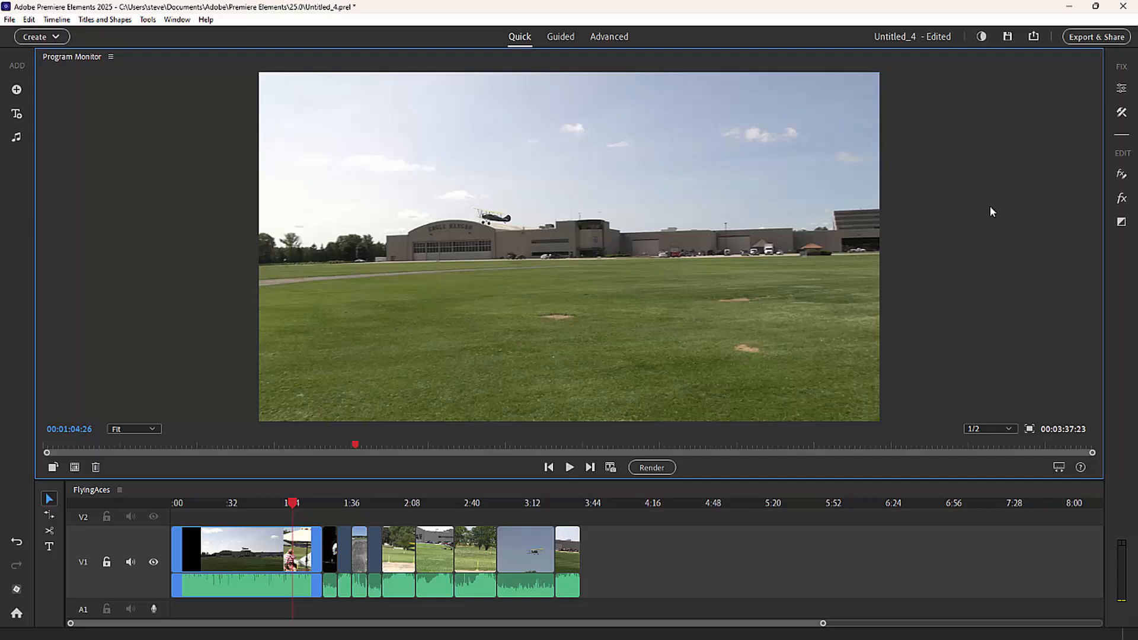